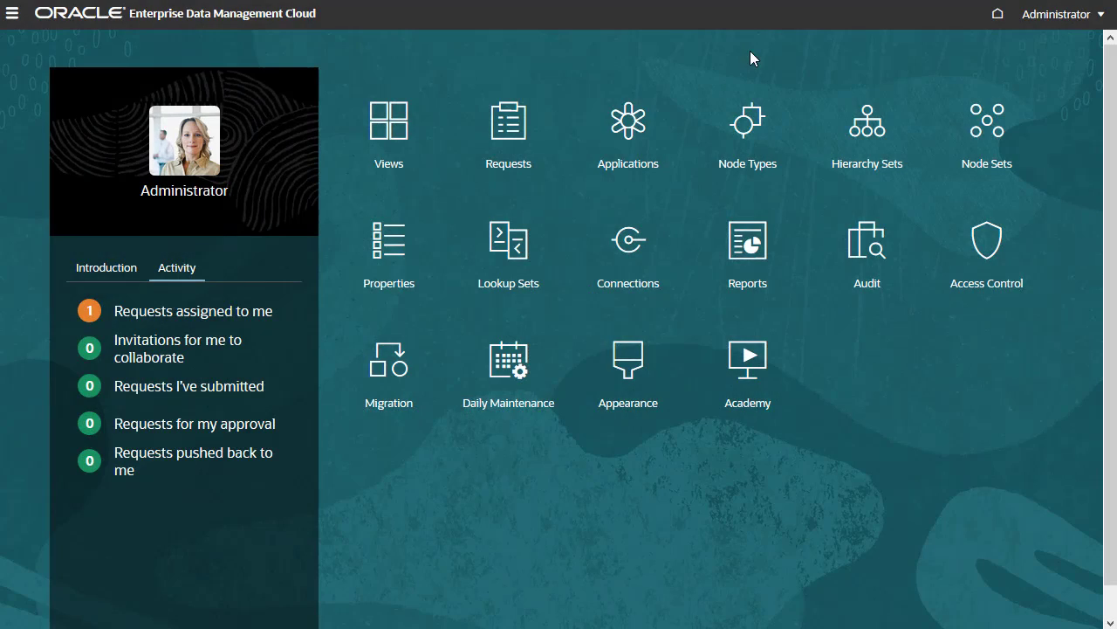
Open the Acquired GL (Legacy) view and show the AIIA account rollup's properties
left_click(627, 122)
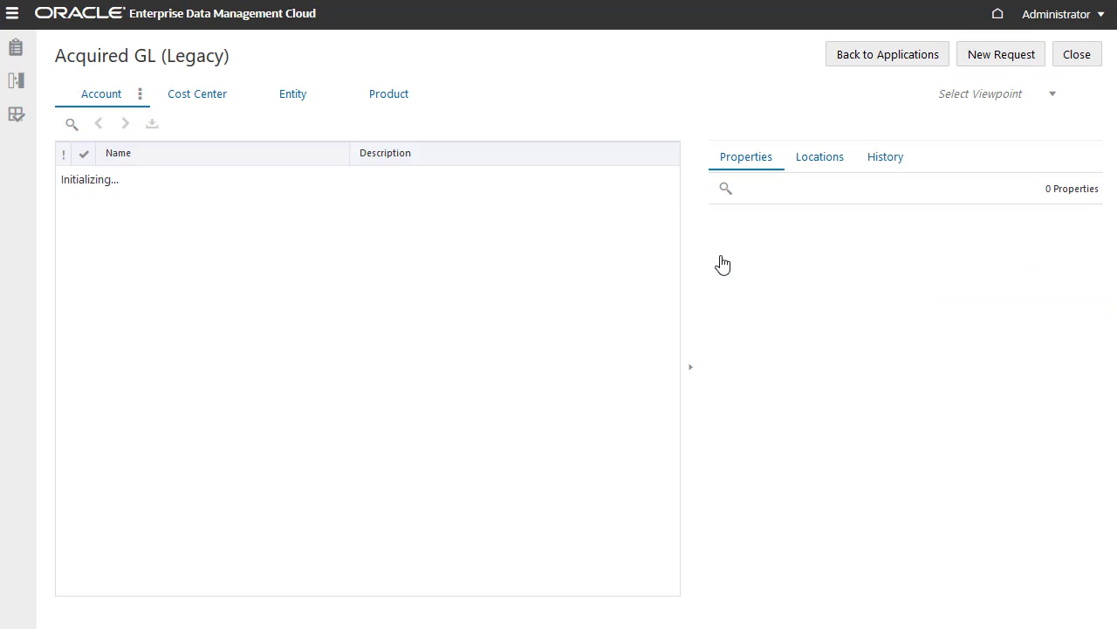
left_click(101, 95)
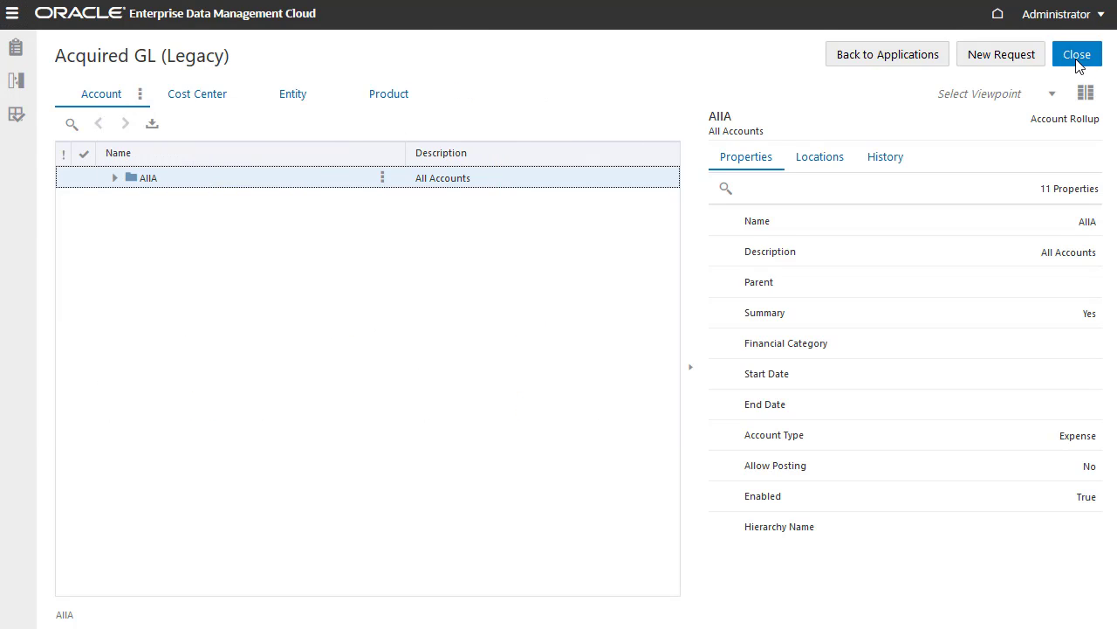
Close the view and find and open the Multi Segment node type via a 'Mul' search
left_click(1076, 52)
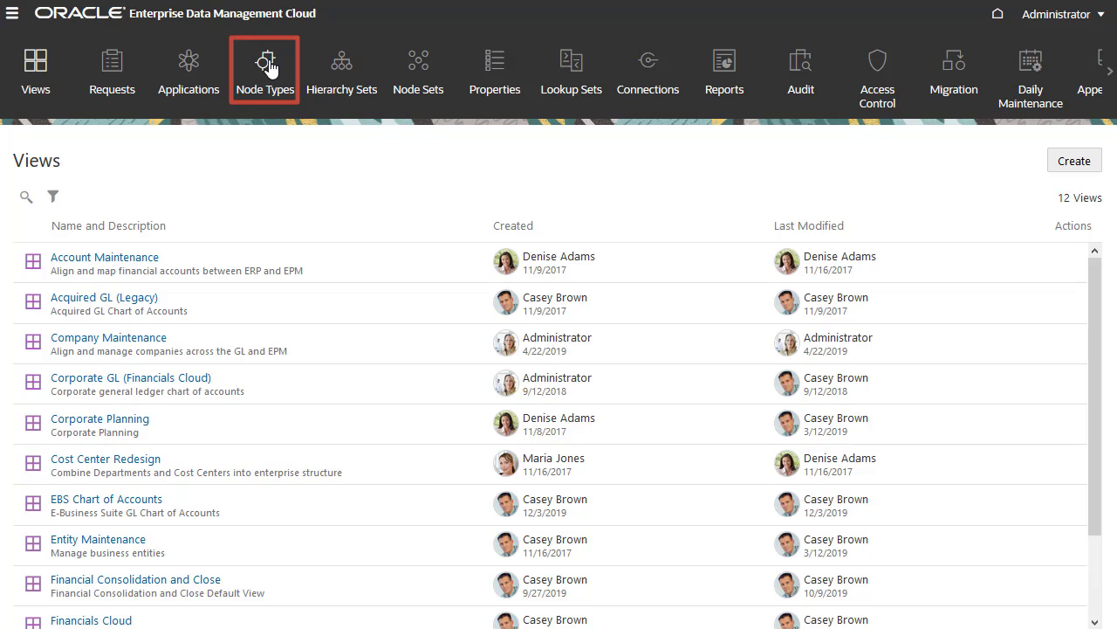
left_click(265, 70)
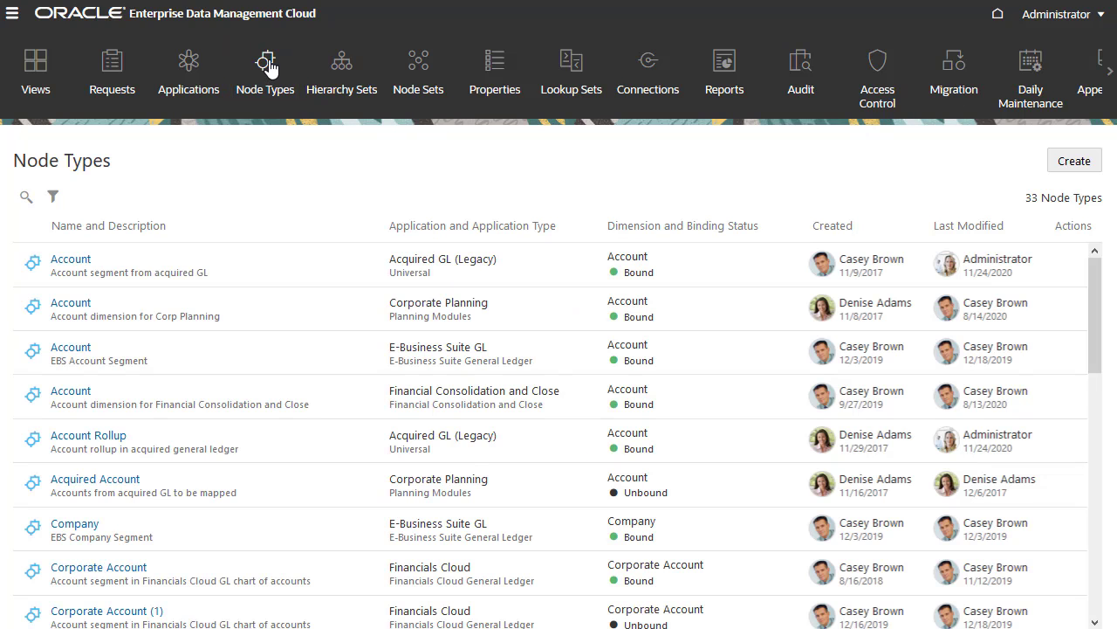
type("M")
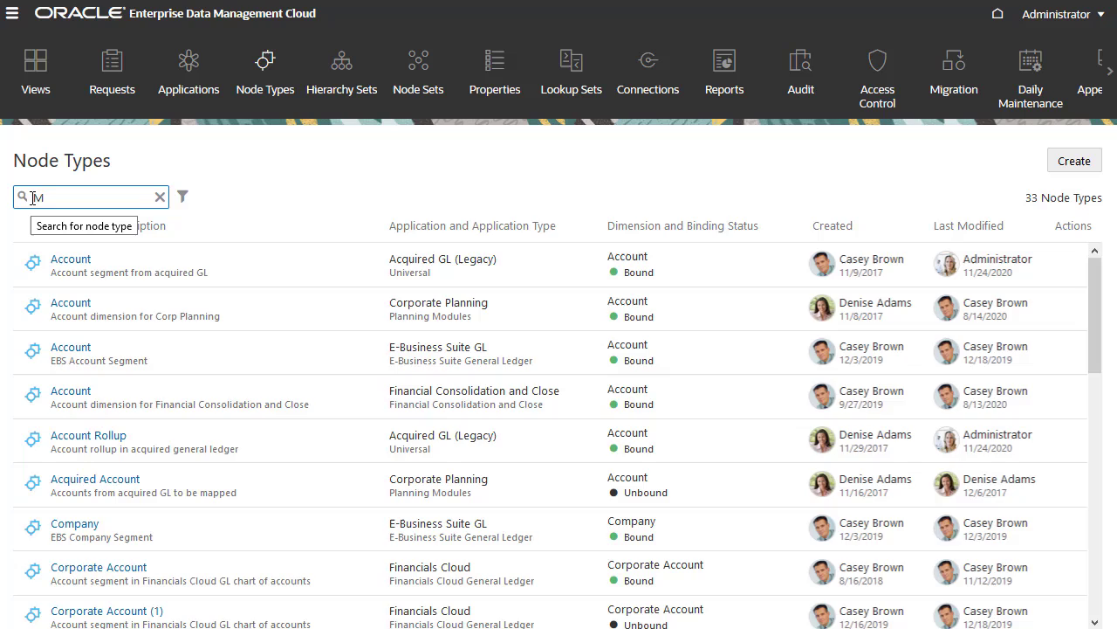
type("ul")
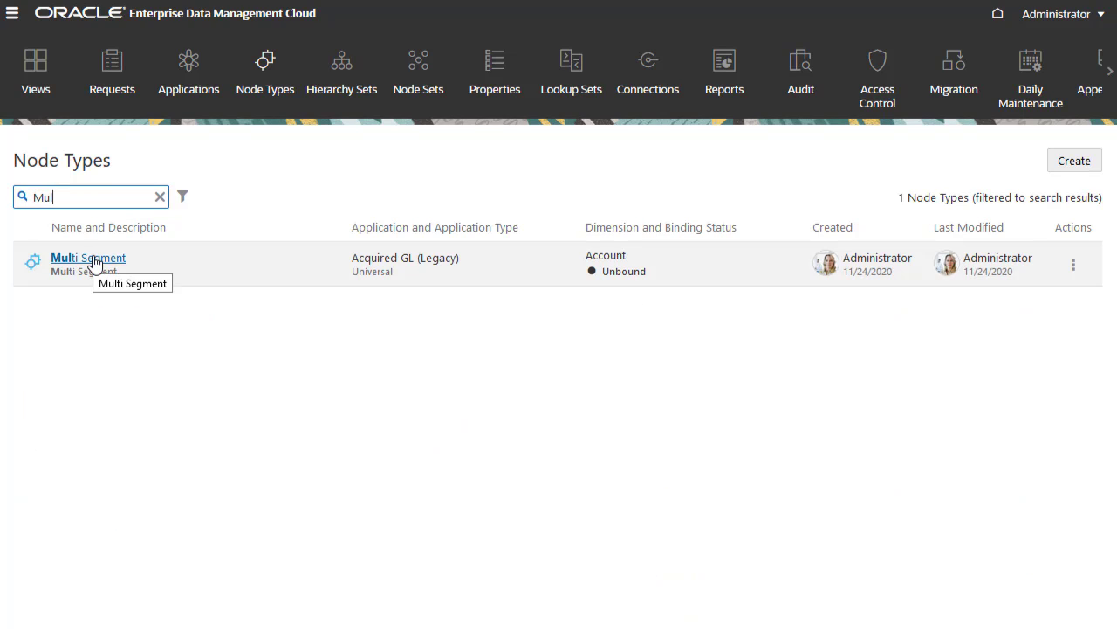
left_click(87, 259)
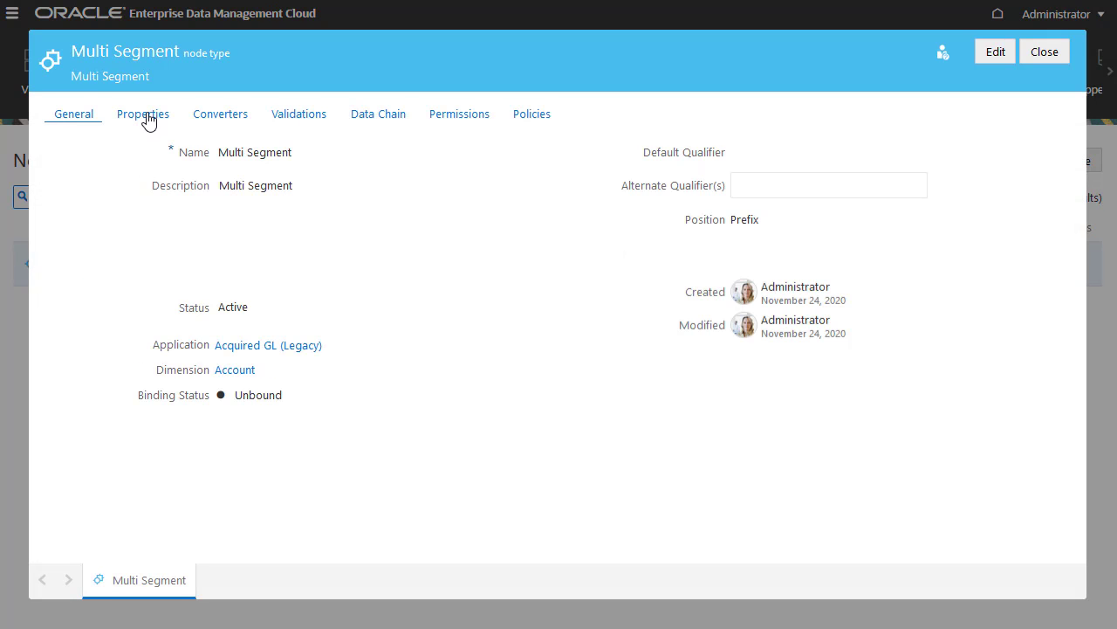
Show Multi Segment's properties and open its Custom.Account property
left_click(143, 114)
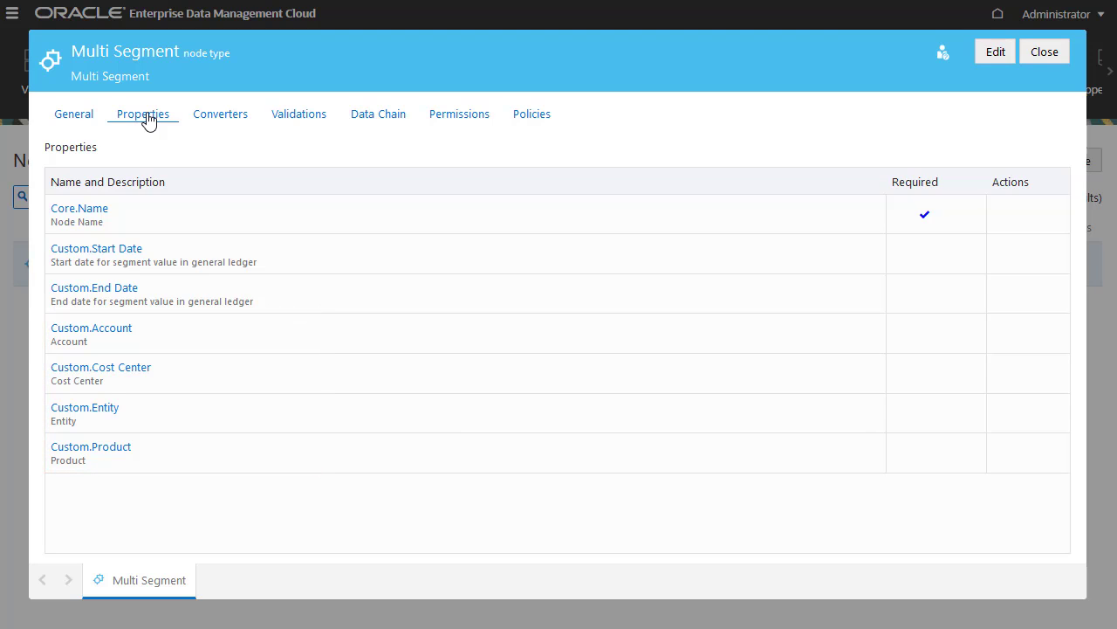
left_click(91, 328)
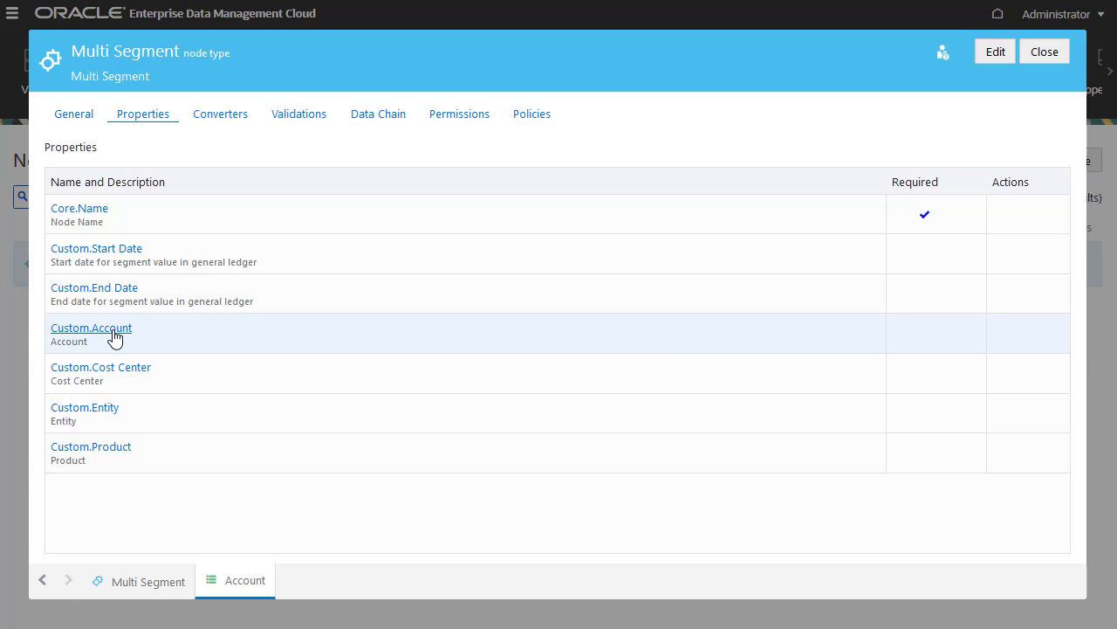
left_click(90, 328)
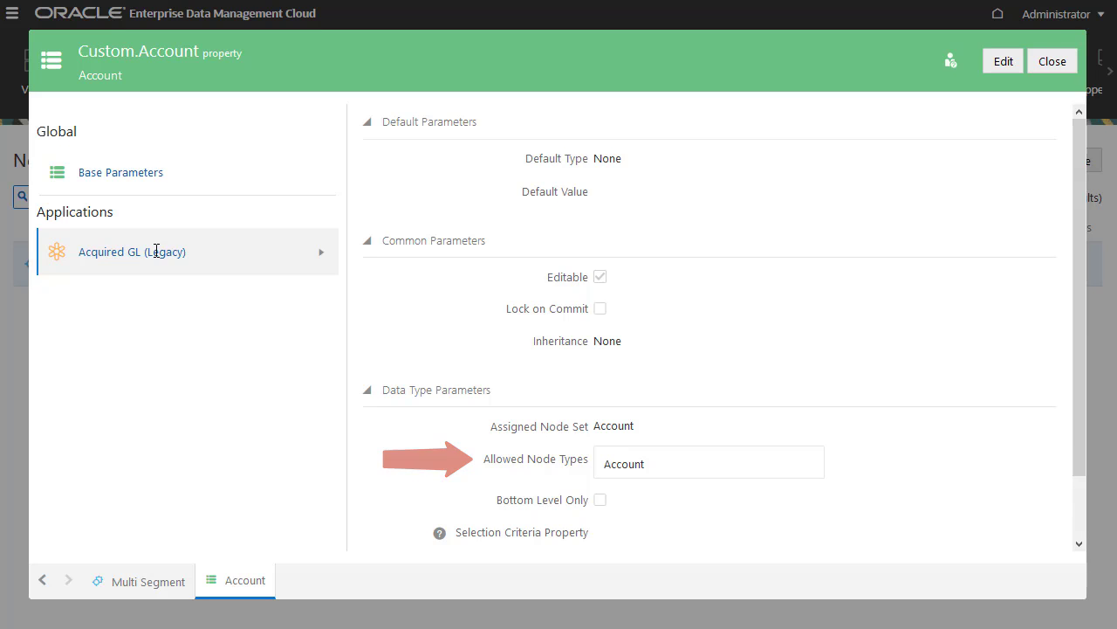
mouse_move(161, 553)
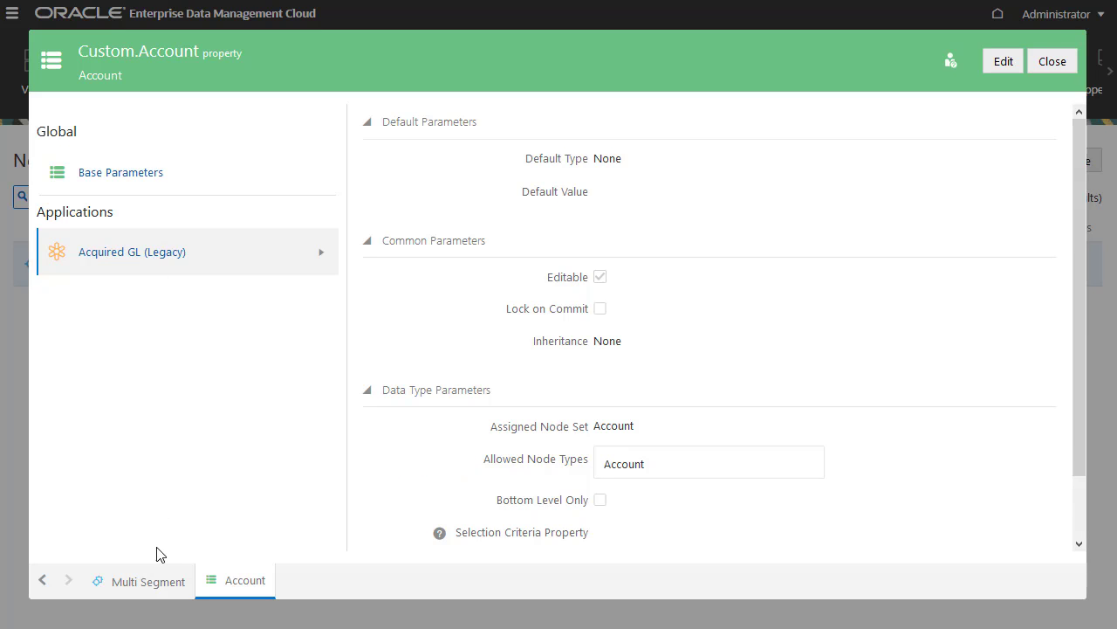
left_click(147, 579)
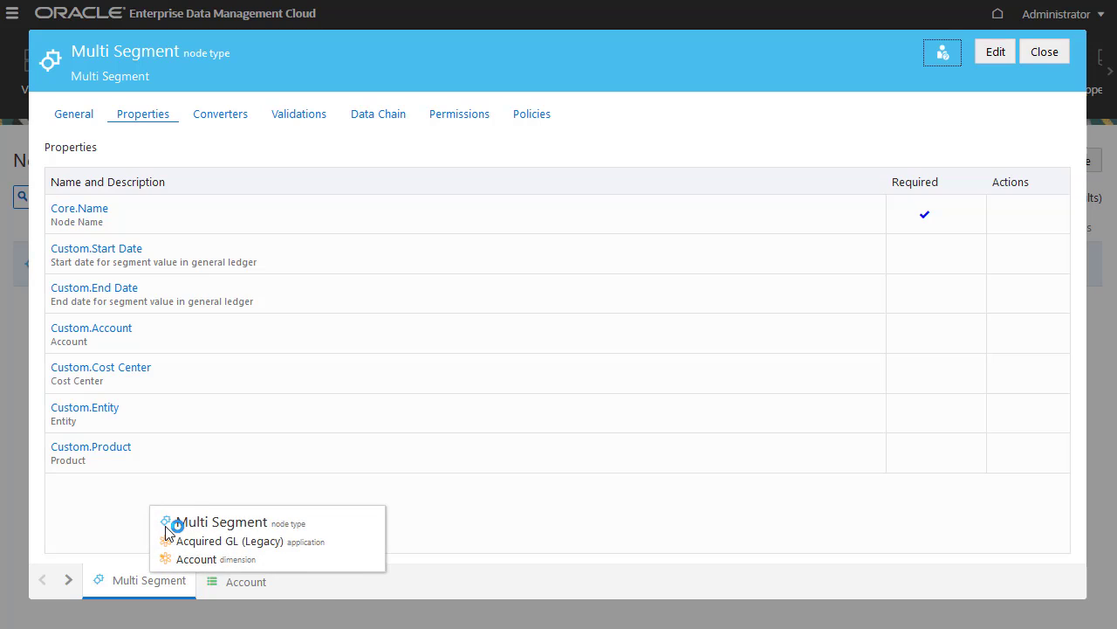
mouse_move(126, 527)
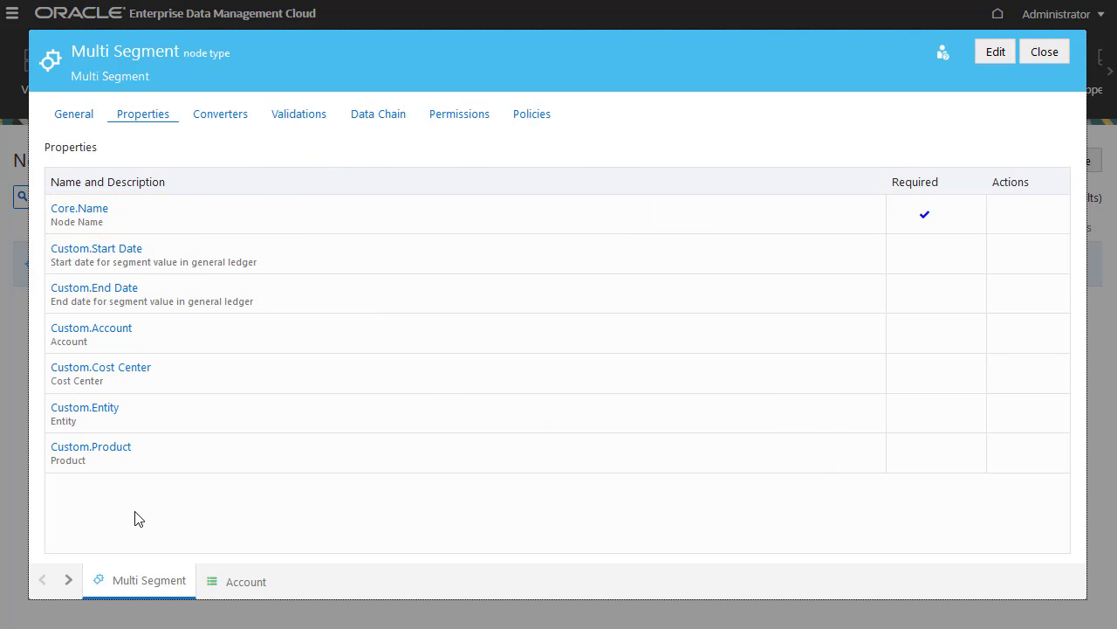
Review Custom.Account's Multi Segment settings and its derived default-value expression, cancelling unchanged
left_click(90, 329)
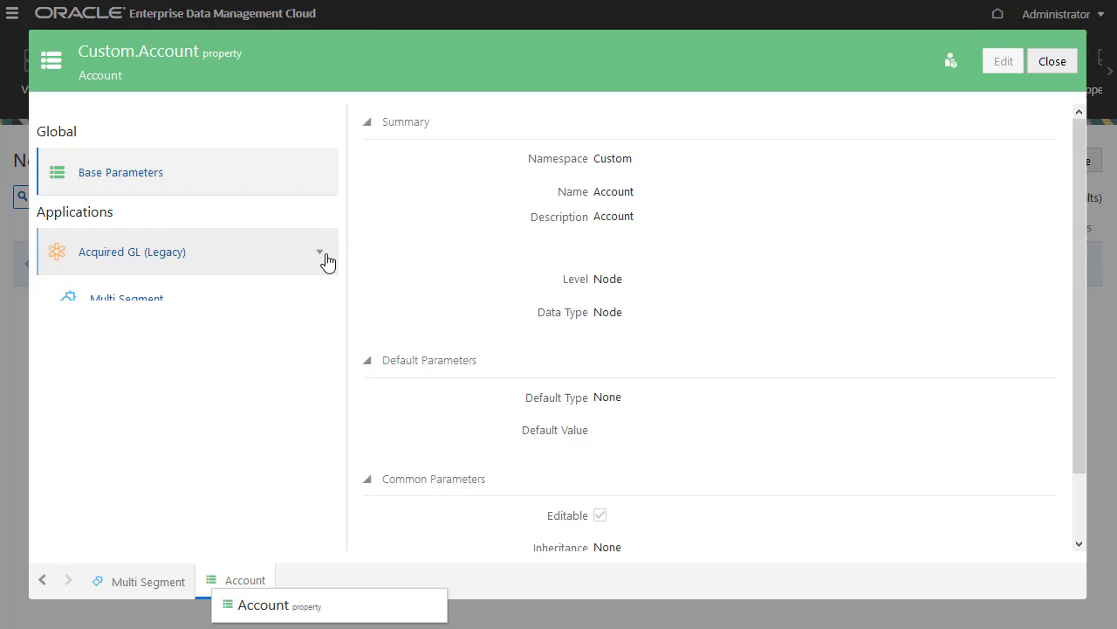
left_click(125, 299)
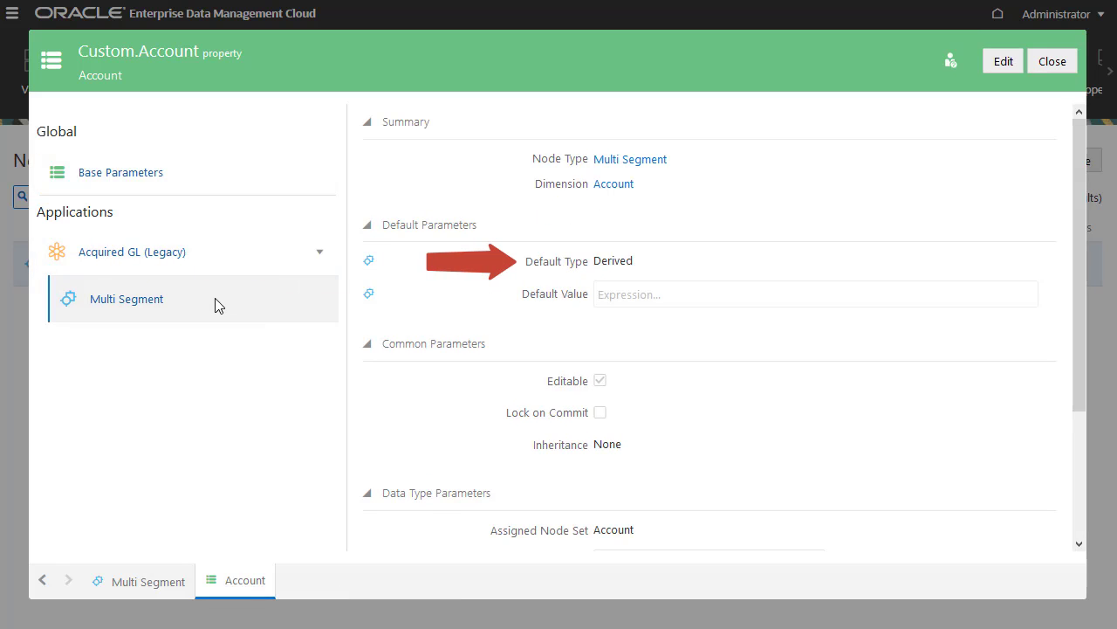
left_click(1002, 59)
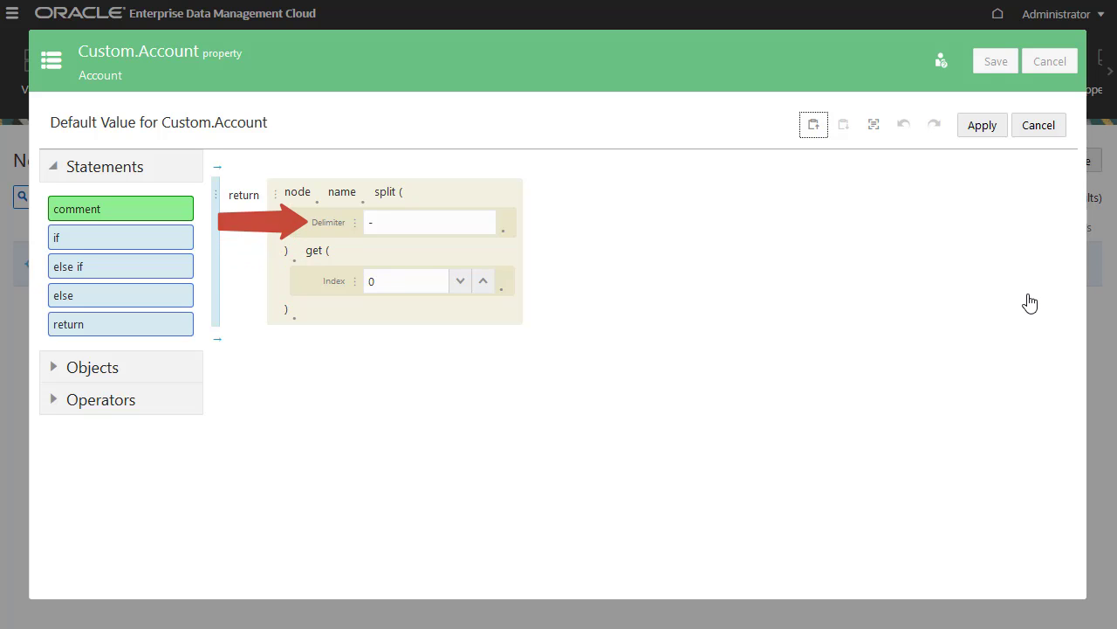
left_click(1038, 126)
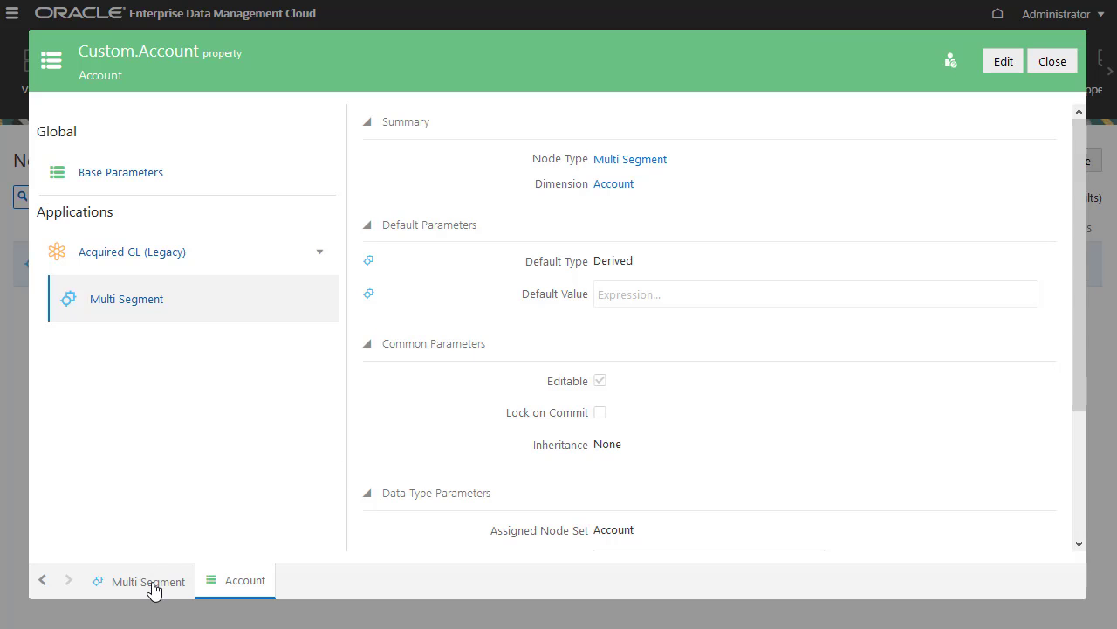
Check Multi Segment's data chain node sets, then close the node type
left_click(147, 580)
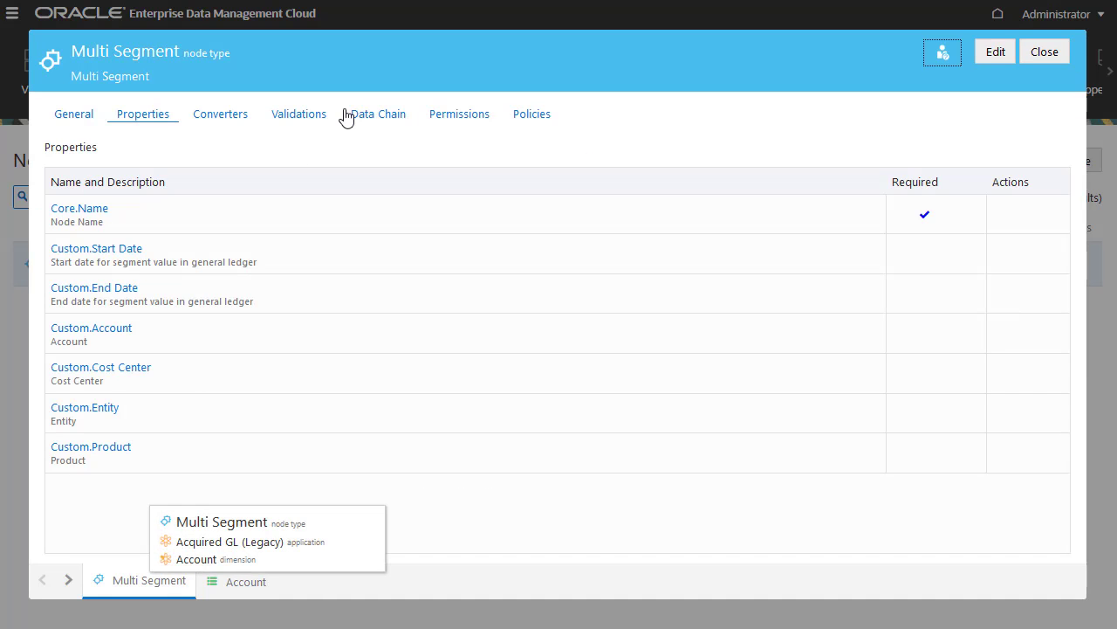
left_click(377, 114)
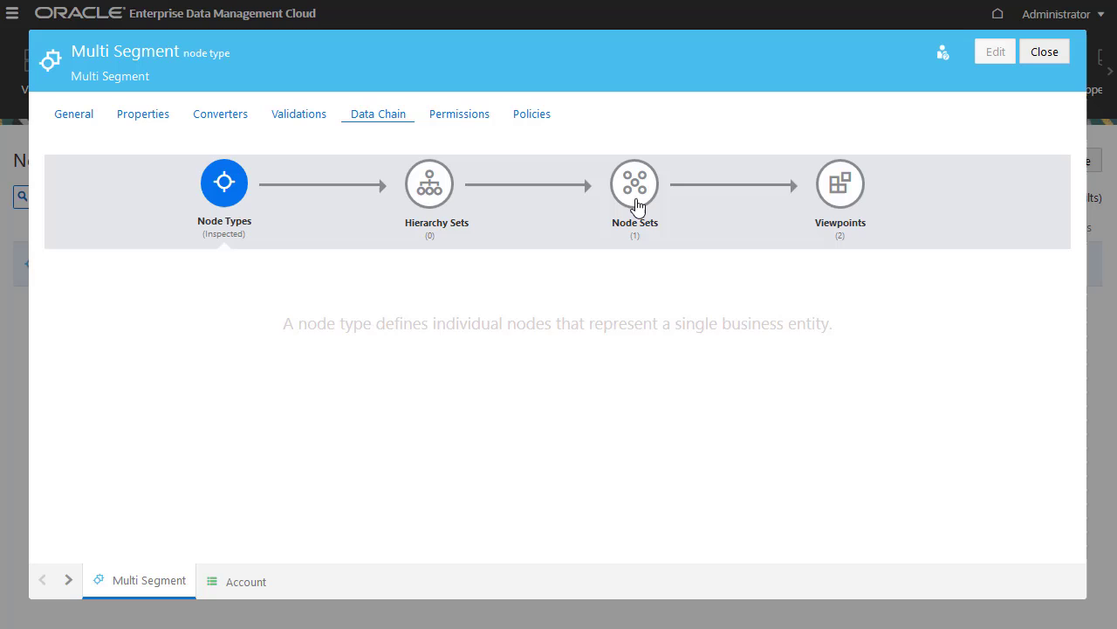
left_click(636, 183)
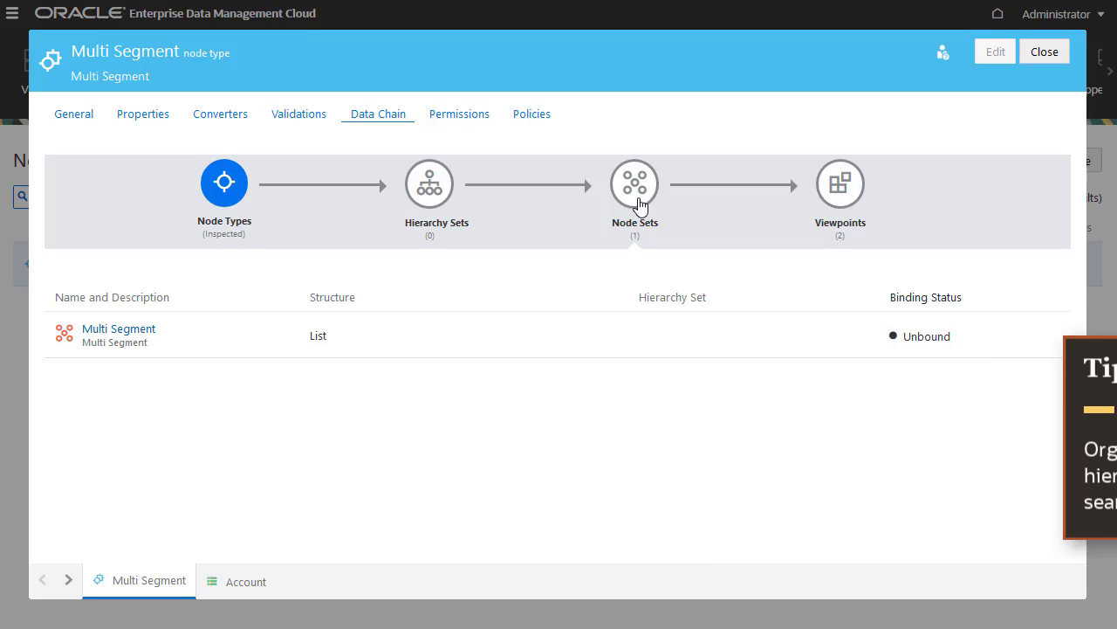
left_click(1044, 51)
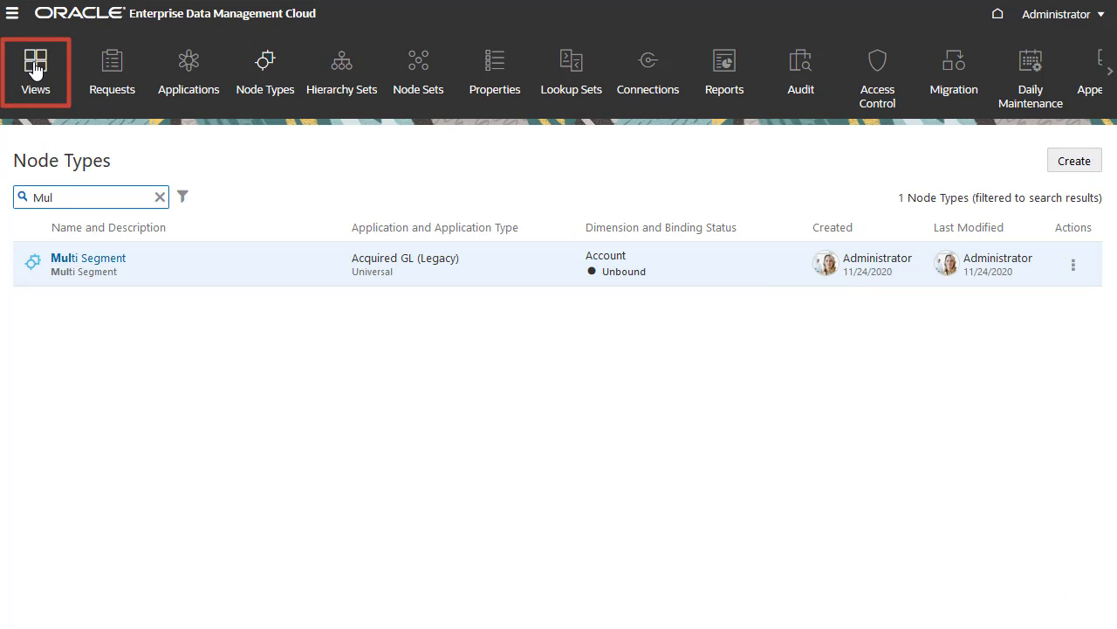
Inspect the Acquired GL (Legacy) view and start a new viewpoint from its Viewpoints list
left_click(35, 72)
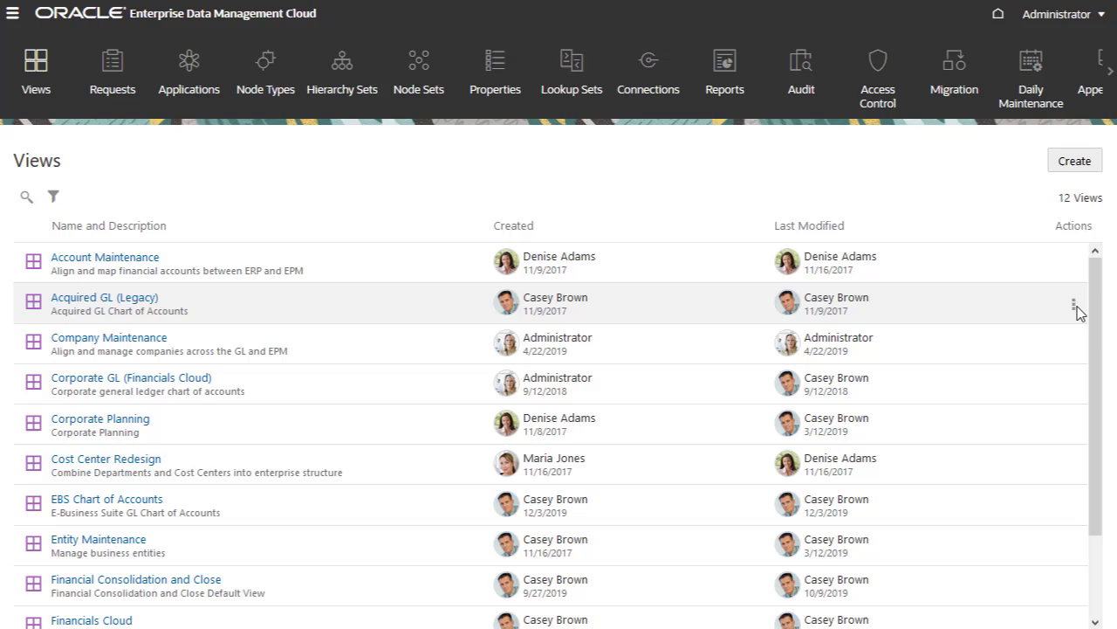
left_click(104, 296)
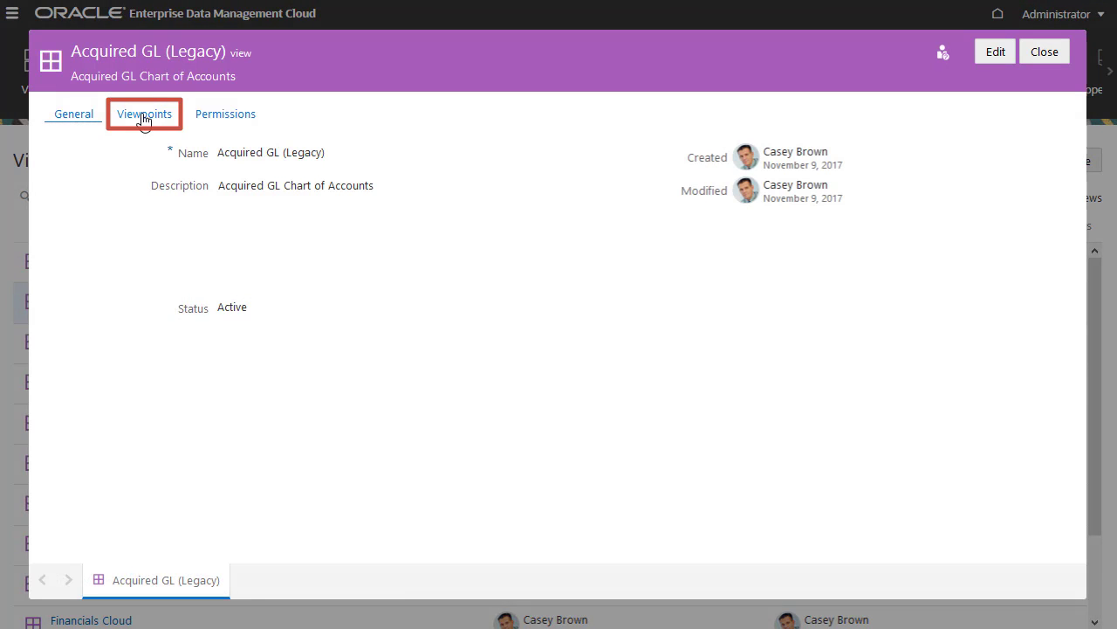
left_click(143, 113)
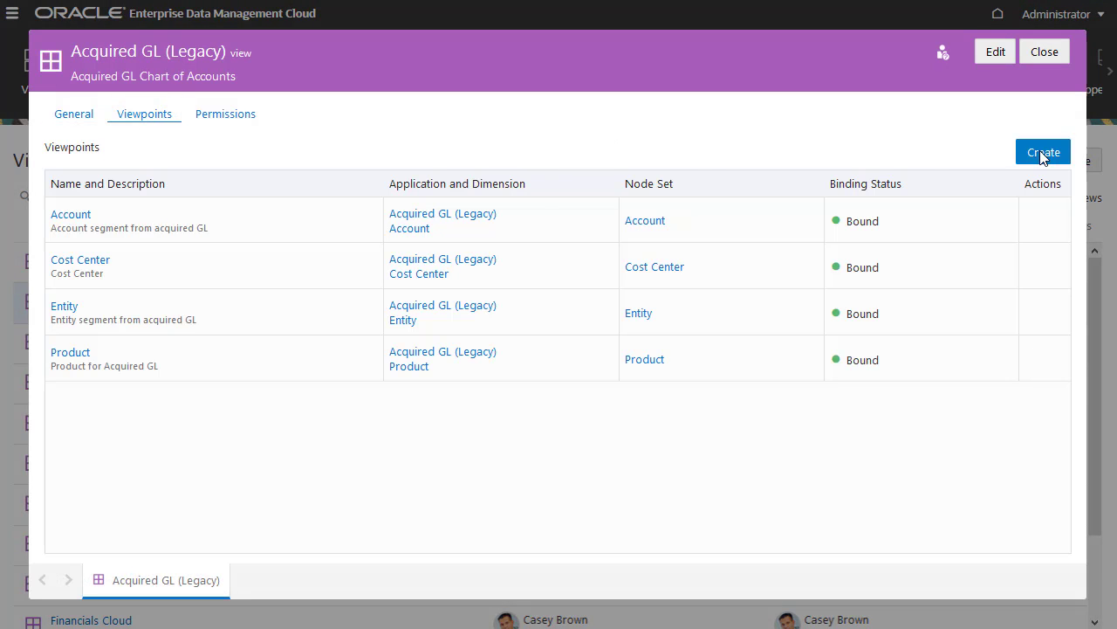
left_click(1042, 152)
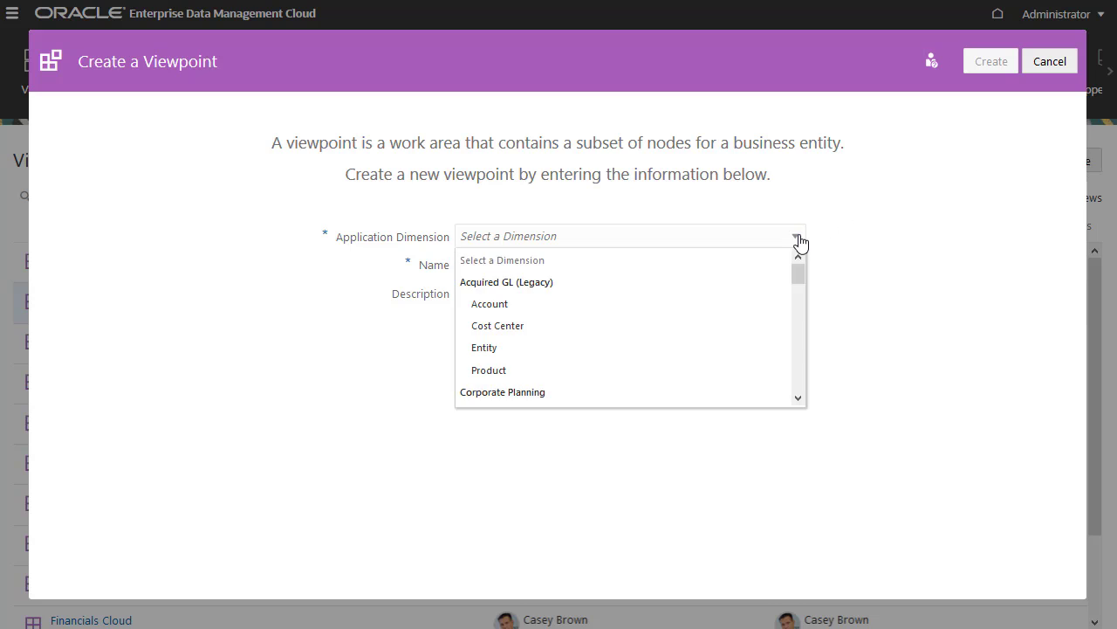
Create viewpoint X-Dim Intersection, same description, on the Account dimension
left_click(489, 304)
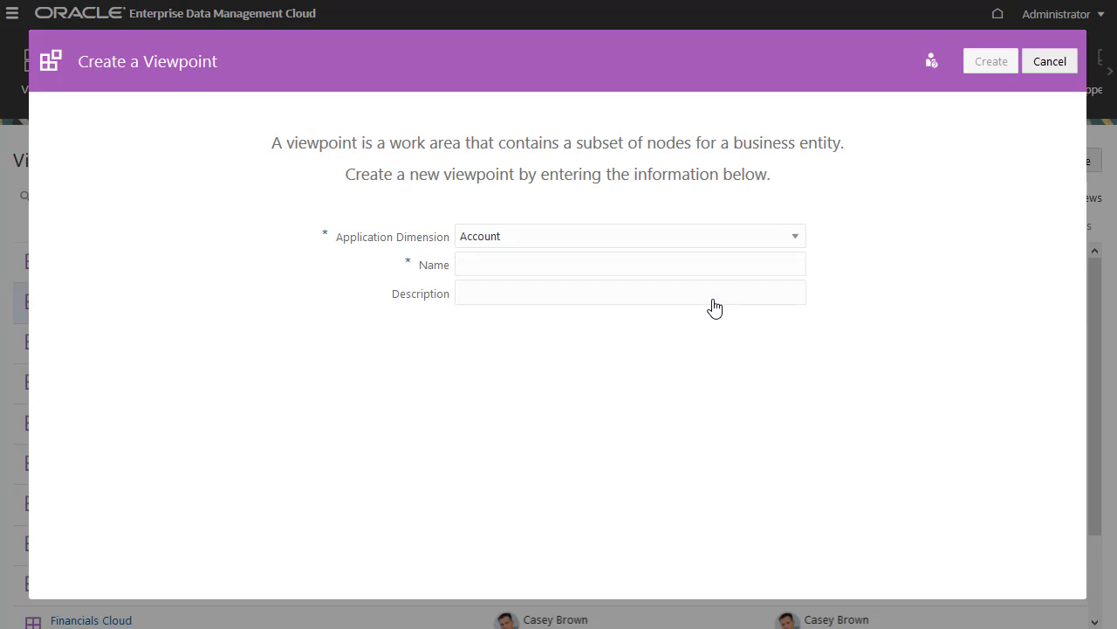
type("X-Dim Intersection")
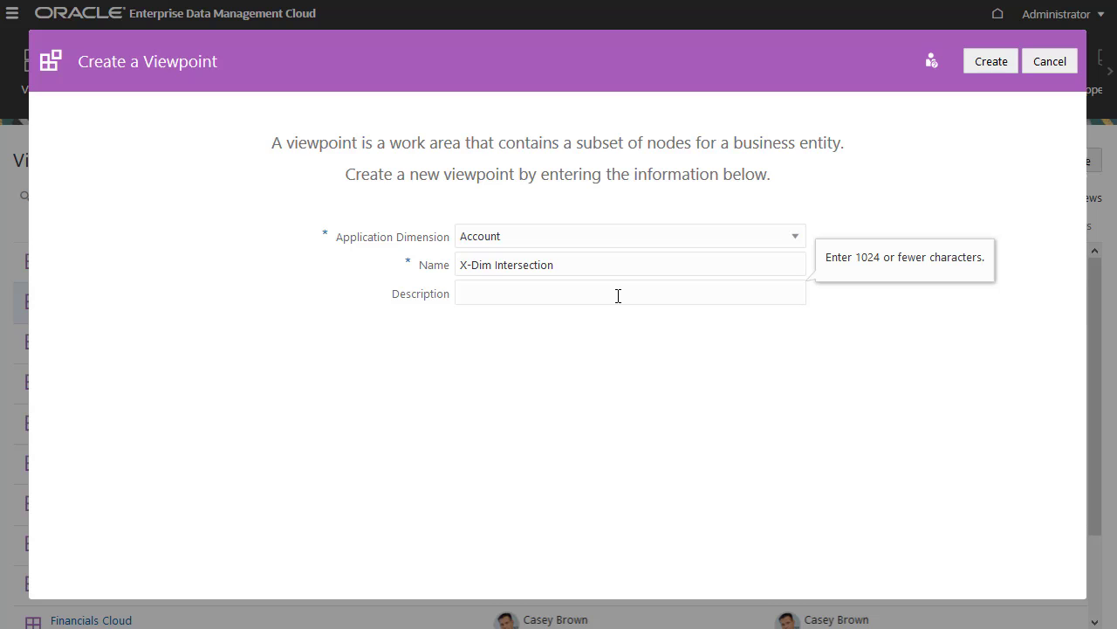
type("X-Dim Intersection")
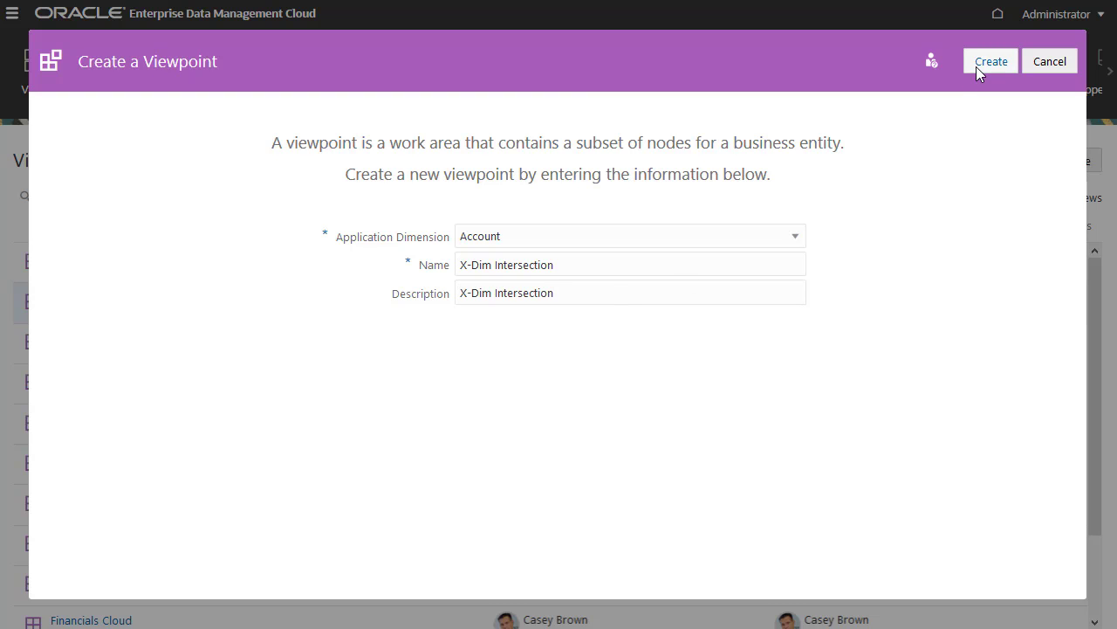
left_click(992, 61)
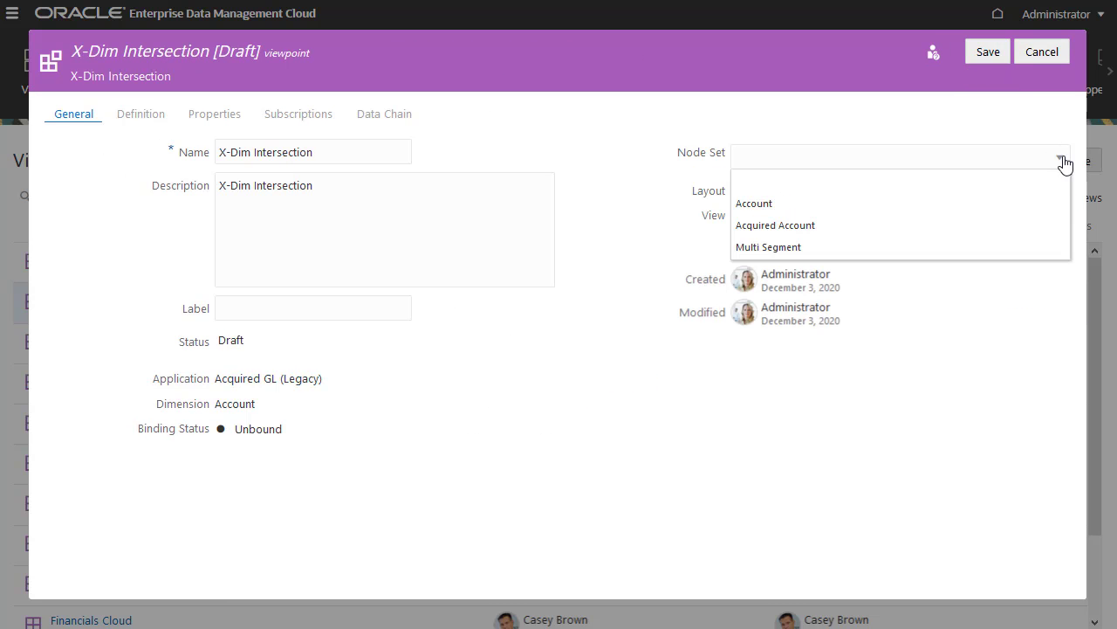
Bind the viewpoint to the Multi Segment node set, save it active, and review its definition
left_click(768, 246)
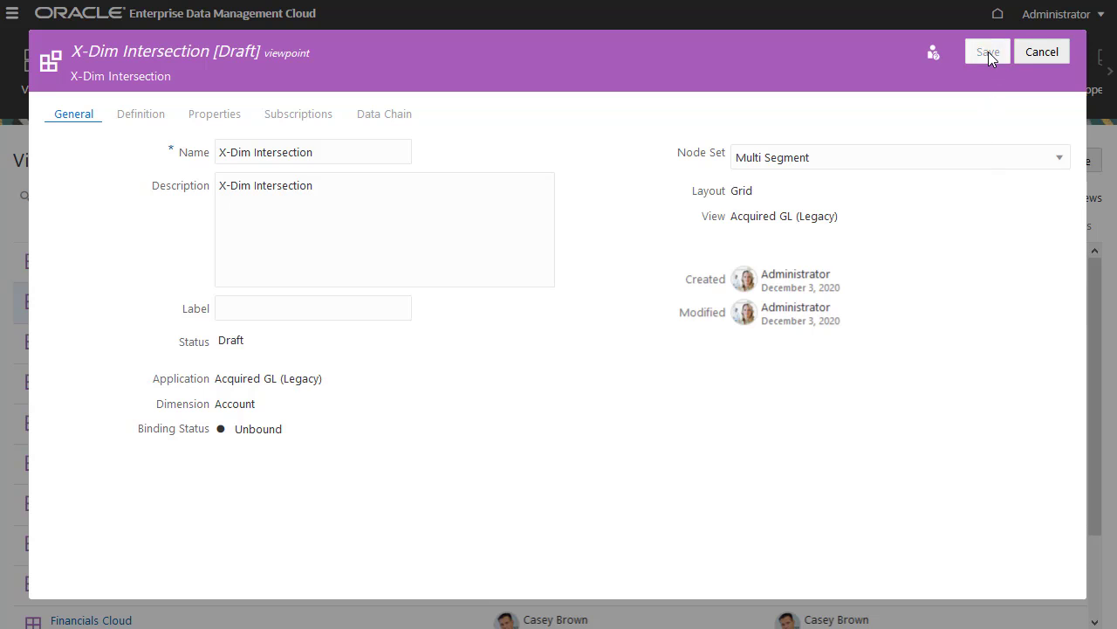
left_click(988, 52)
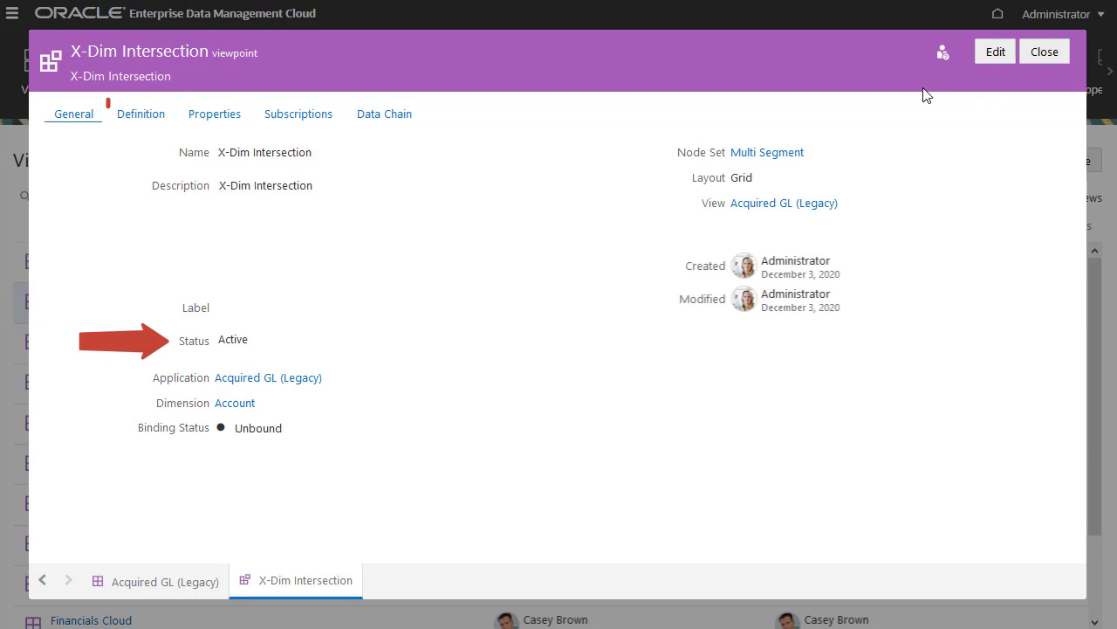
left_click(139, 114)
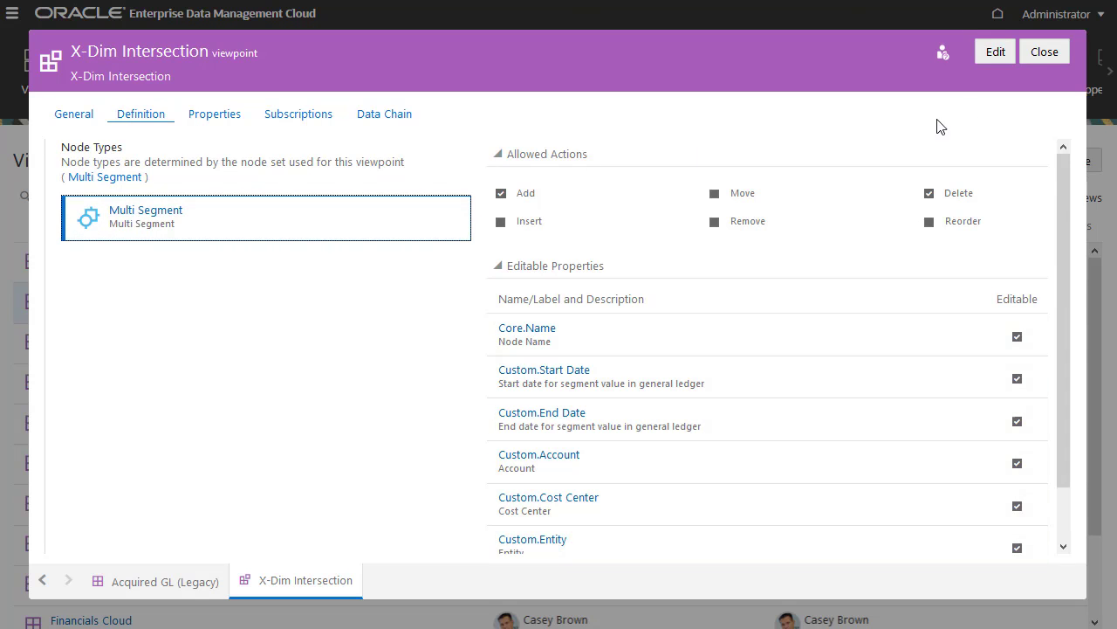
left_click(1044, 51)
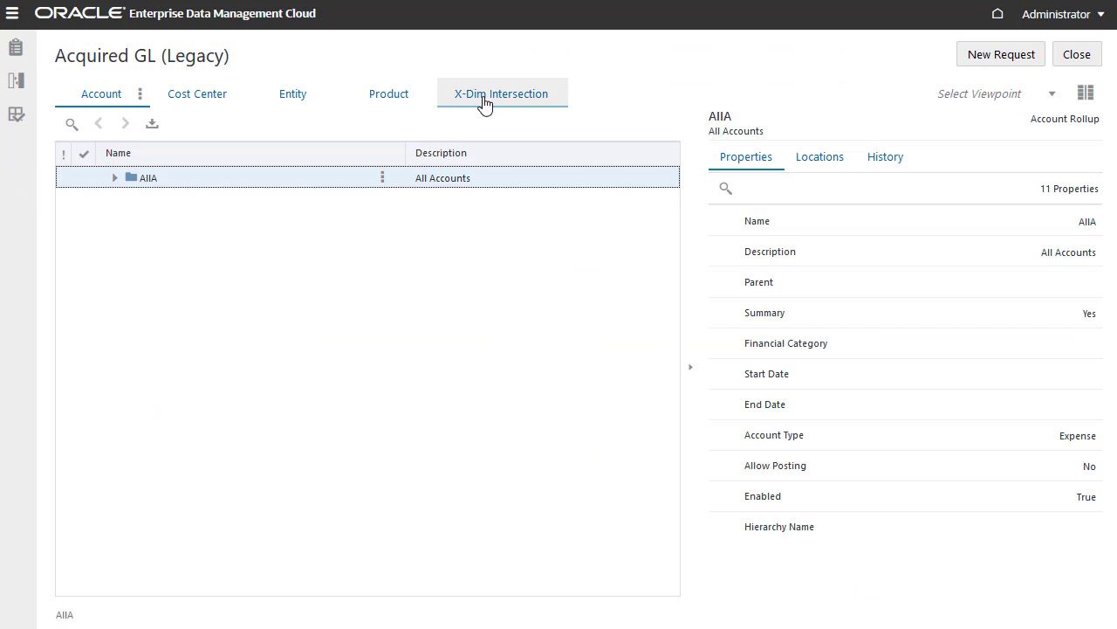
Start a request and relabel the viewpoint's Name property as X-Dim Segments with format guidance
left_click(1000, 52)
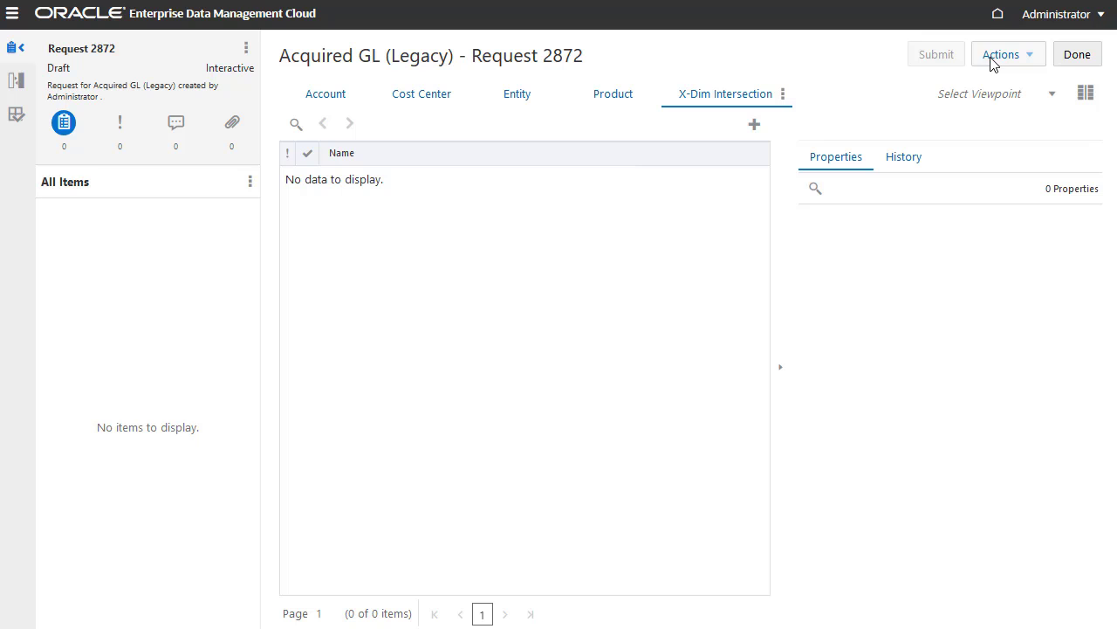
left_click(754, 124)
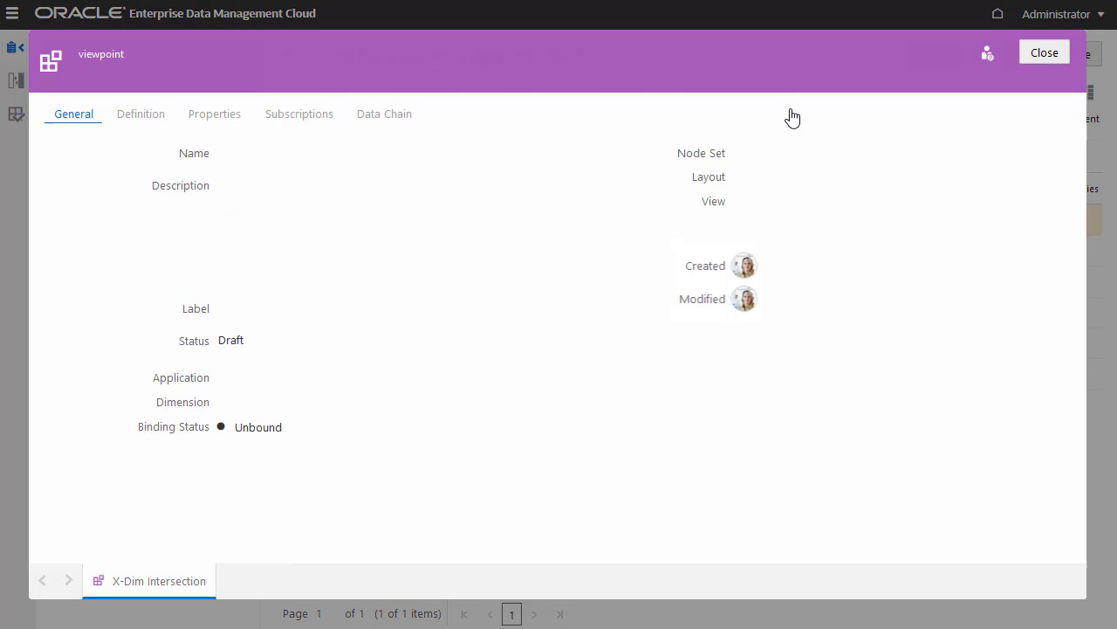
left_click(213, 114)
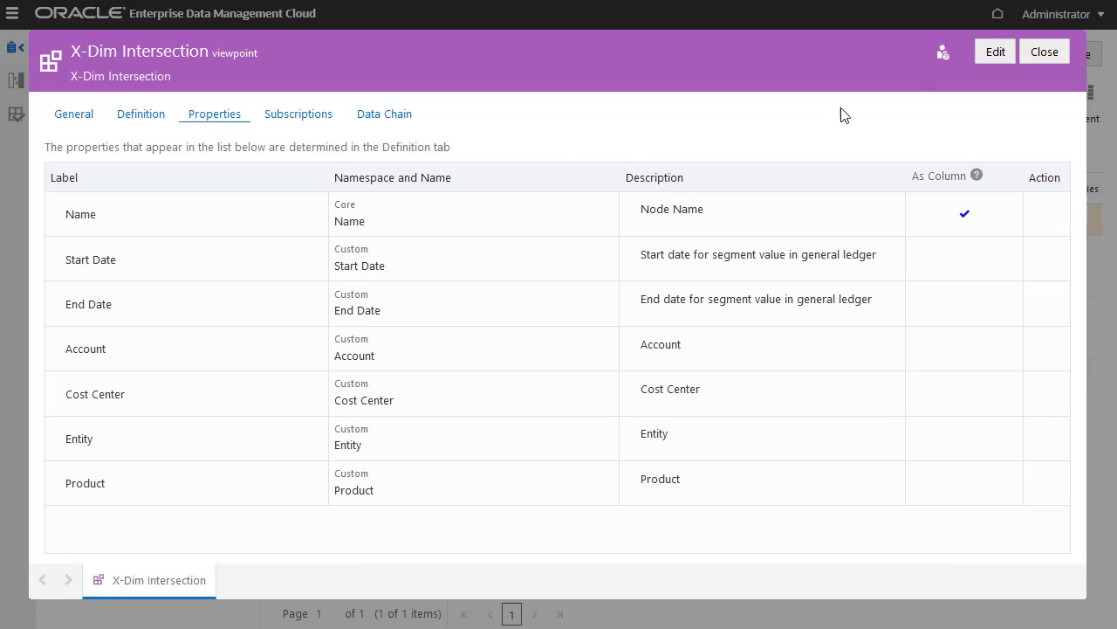
left_click(995, 50)
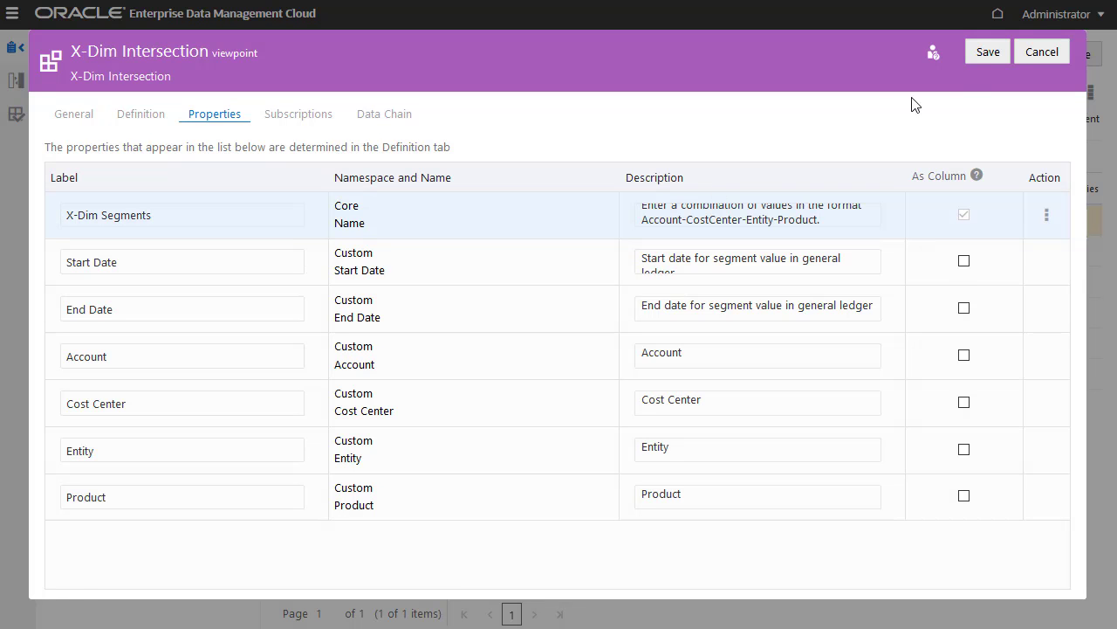
left_click(988, 52)
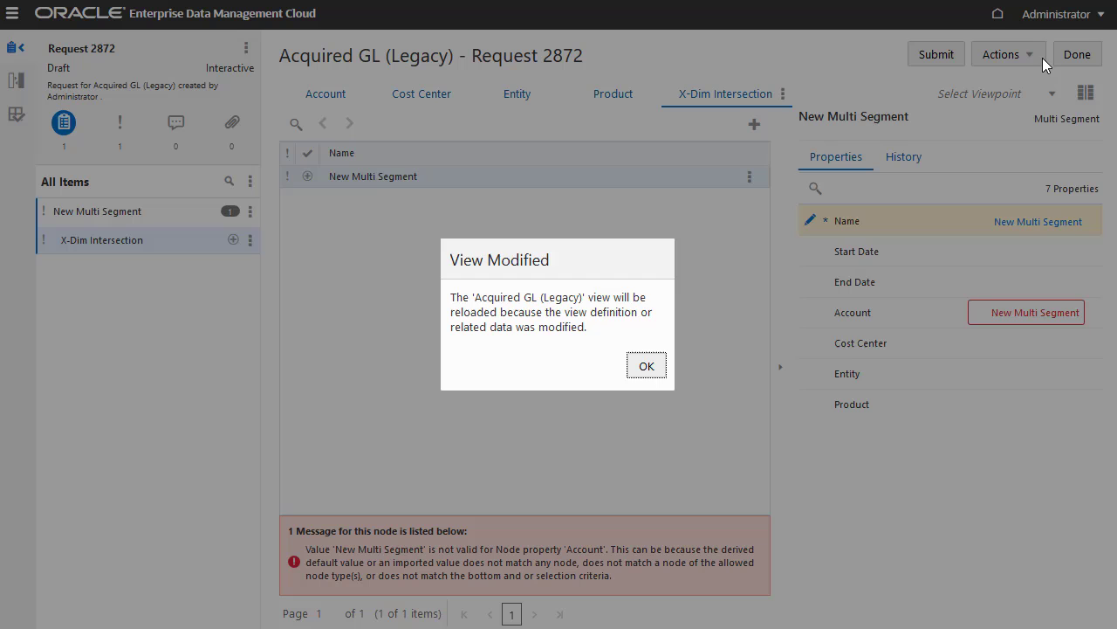
Enter intersection 120-01-100 on the new node and review its segment validation errors
left_click(646, 365)
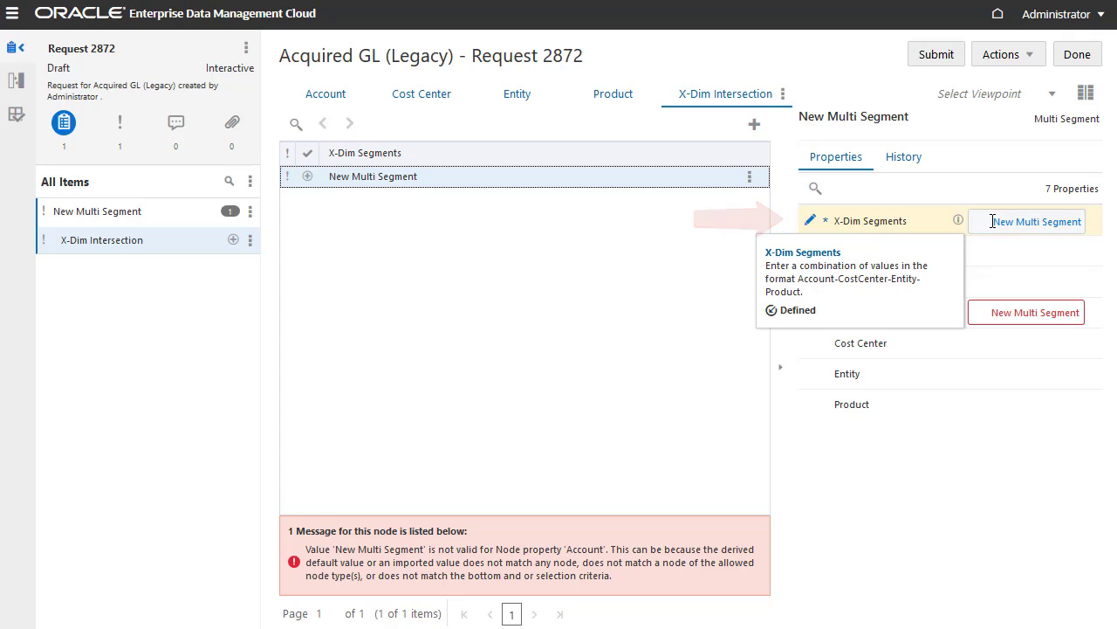
left_click(1037, 220)
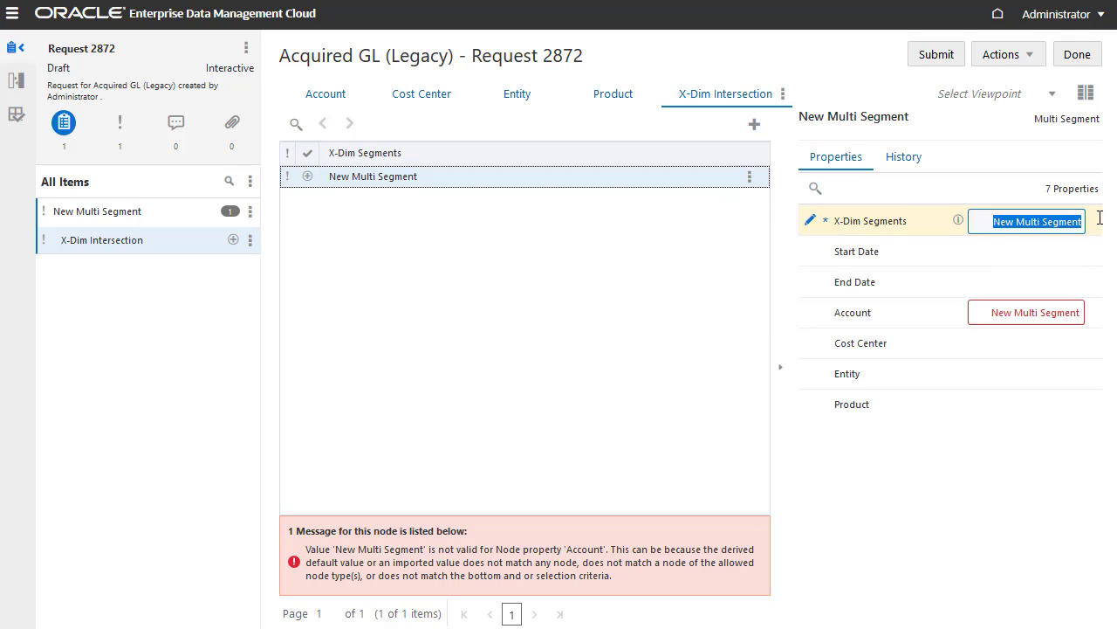
type("1210-120-01-100")
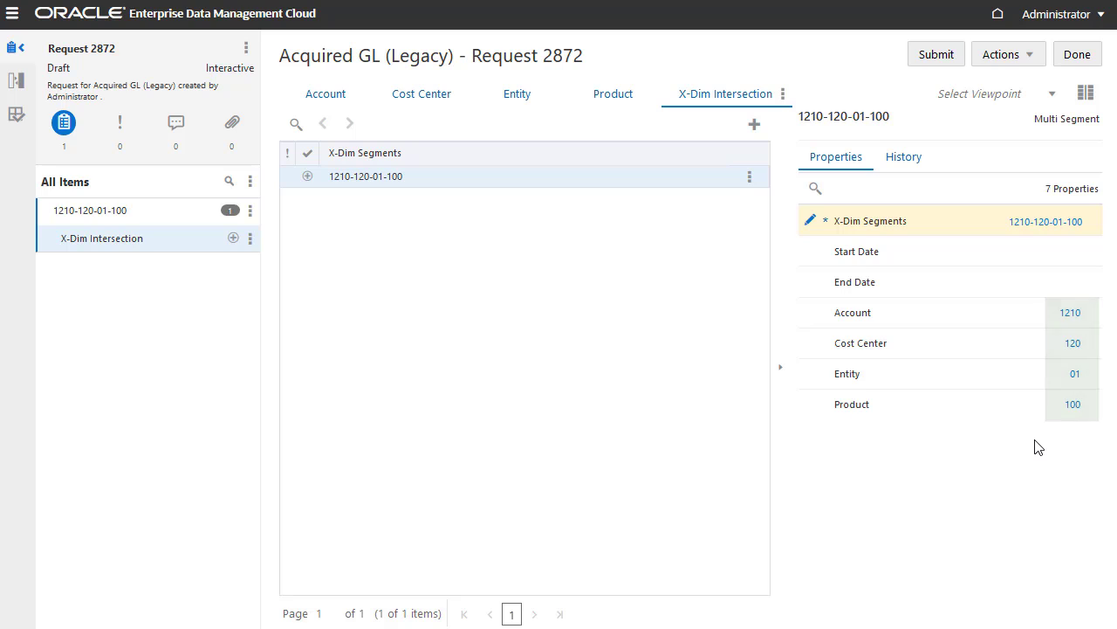
left_click(1044, 220)
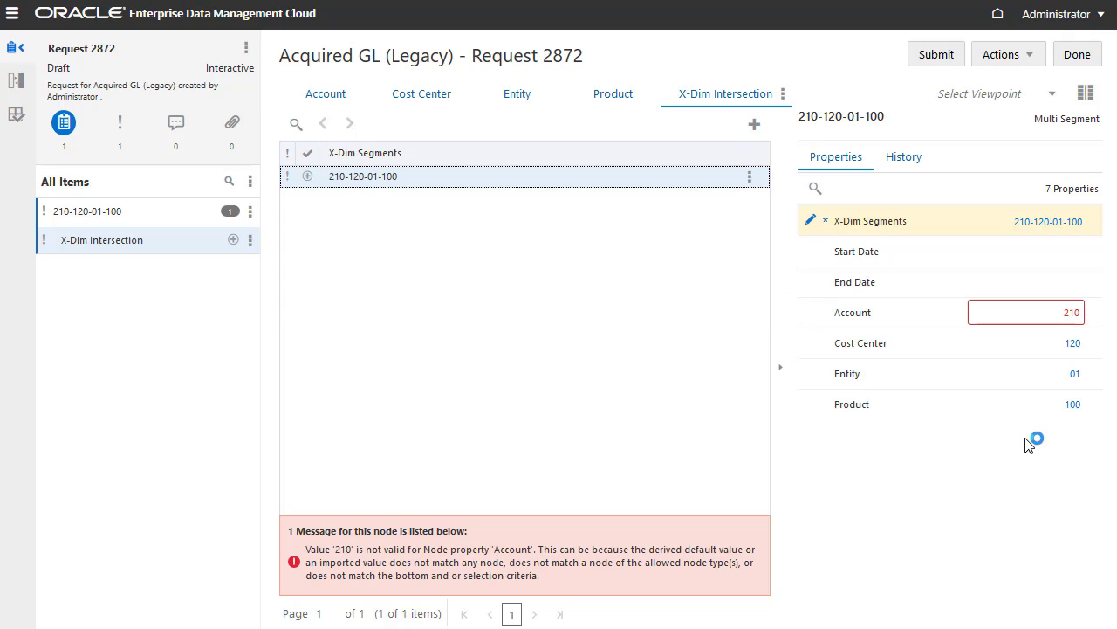
left_click(1027, 220)
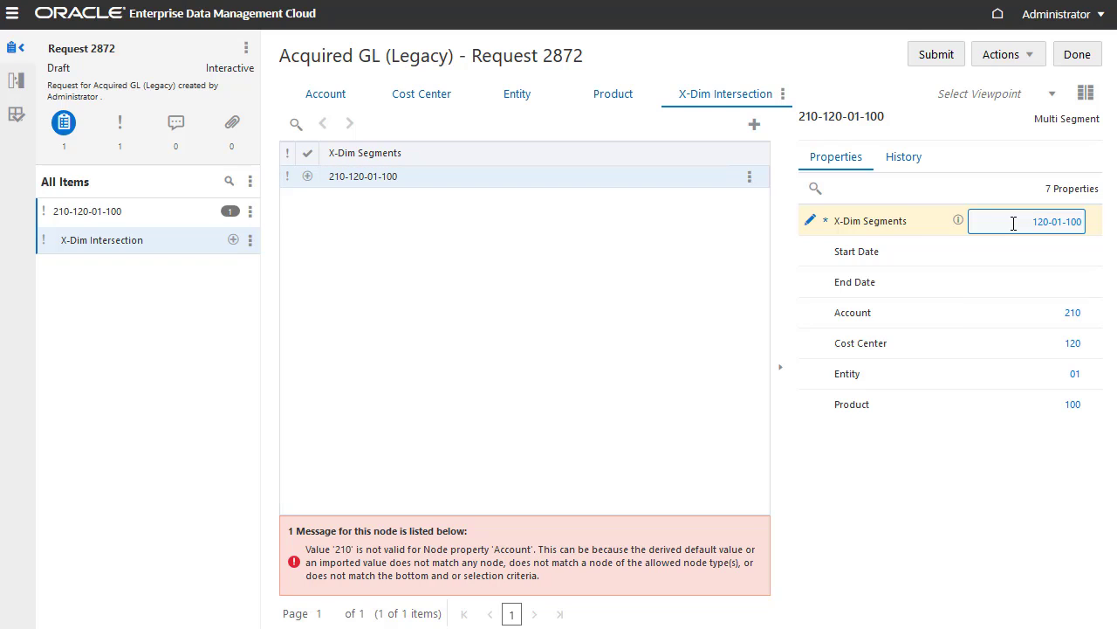
left_click(252, 210)
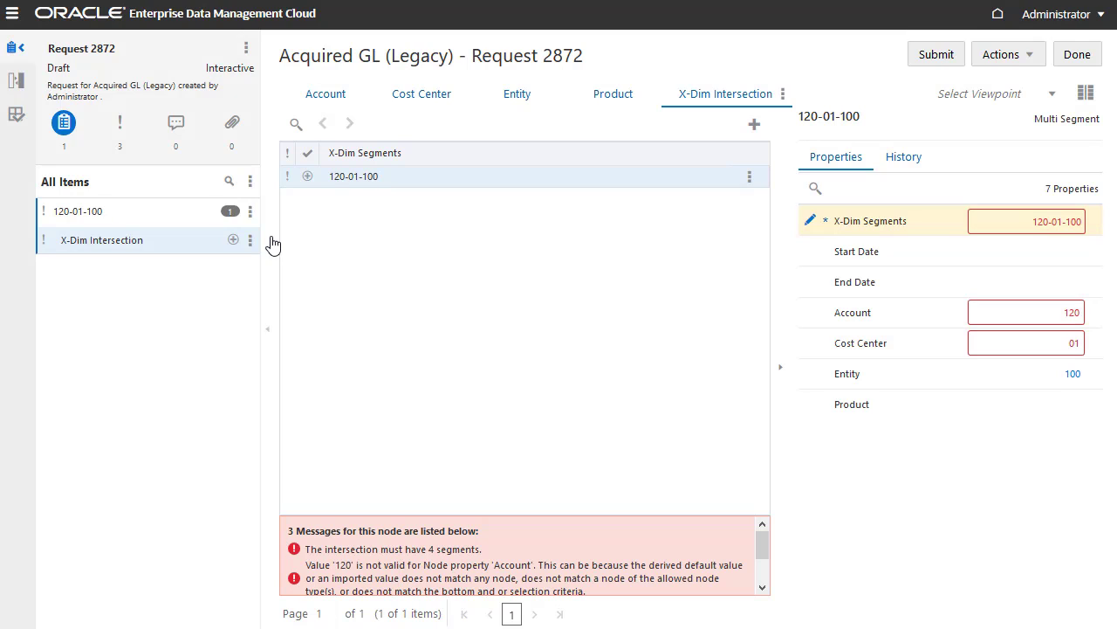
left_click(1027, 220)
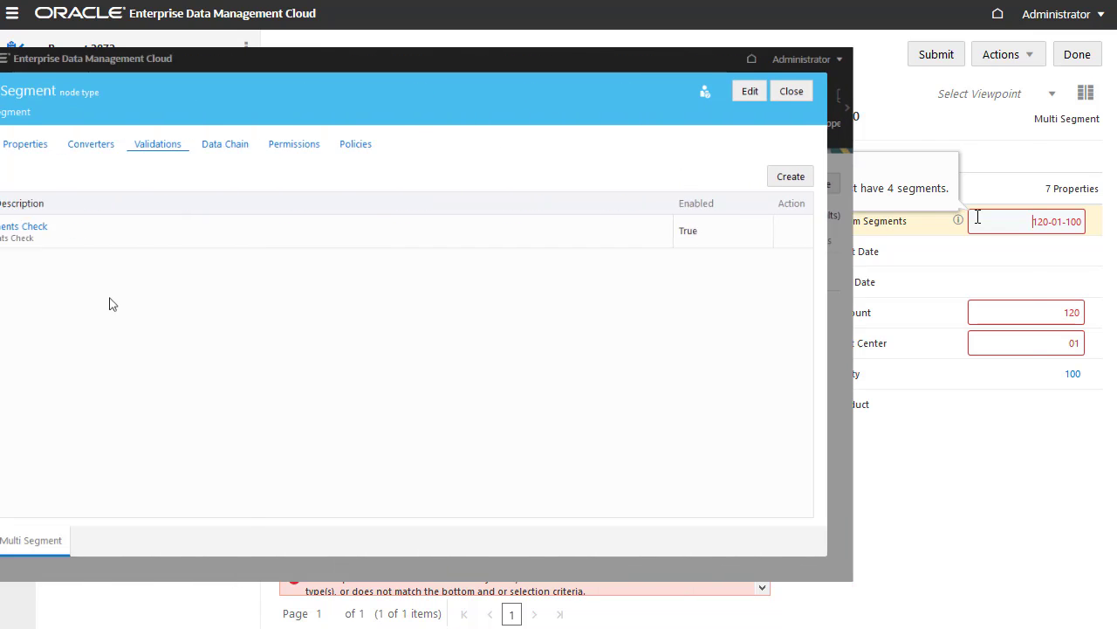
left_click(25, 226)
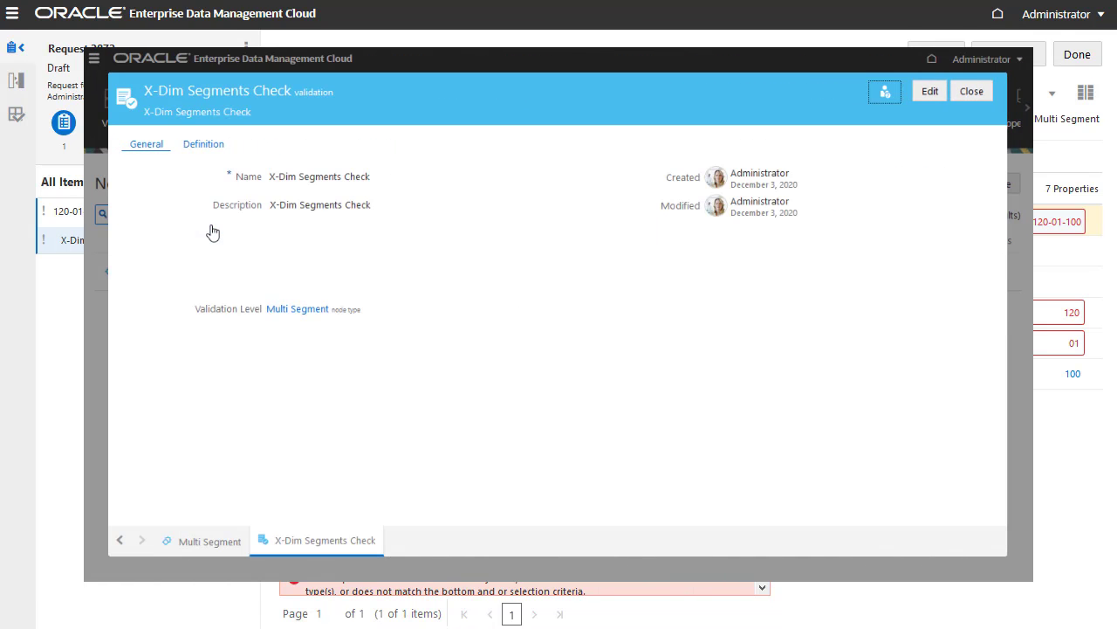
left_click(203, 143)
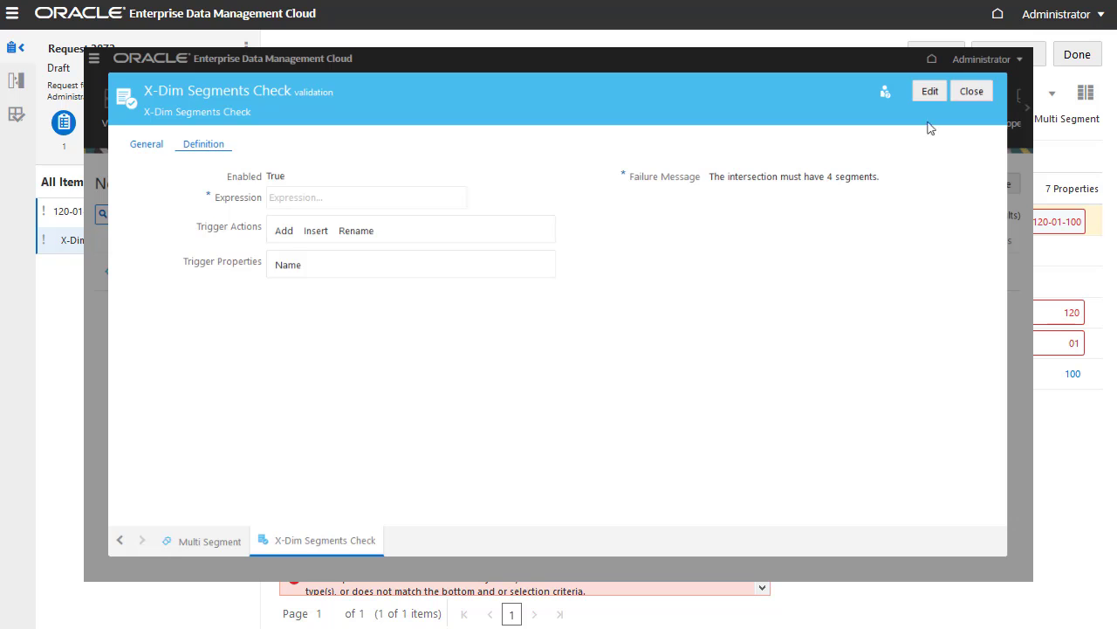
left_click(929, 91)
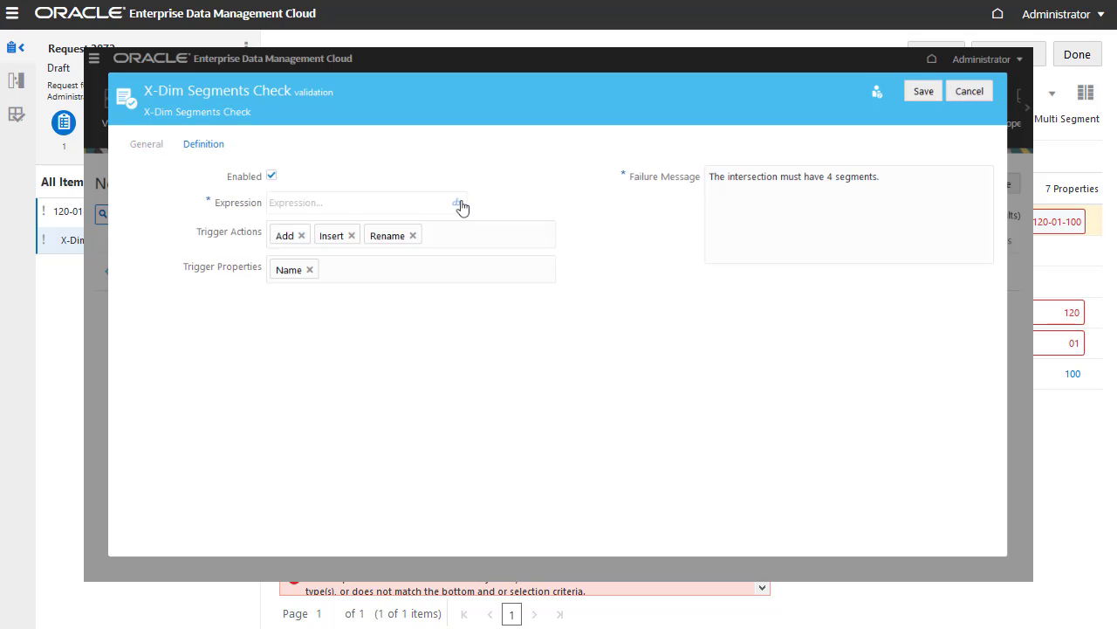
left_click(461, 202)
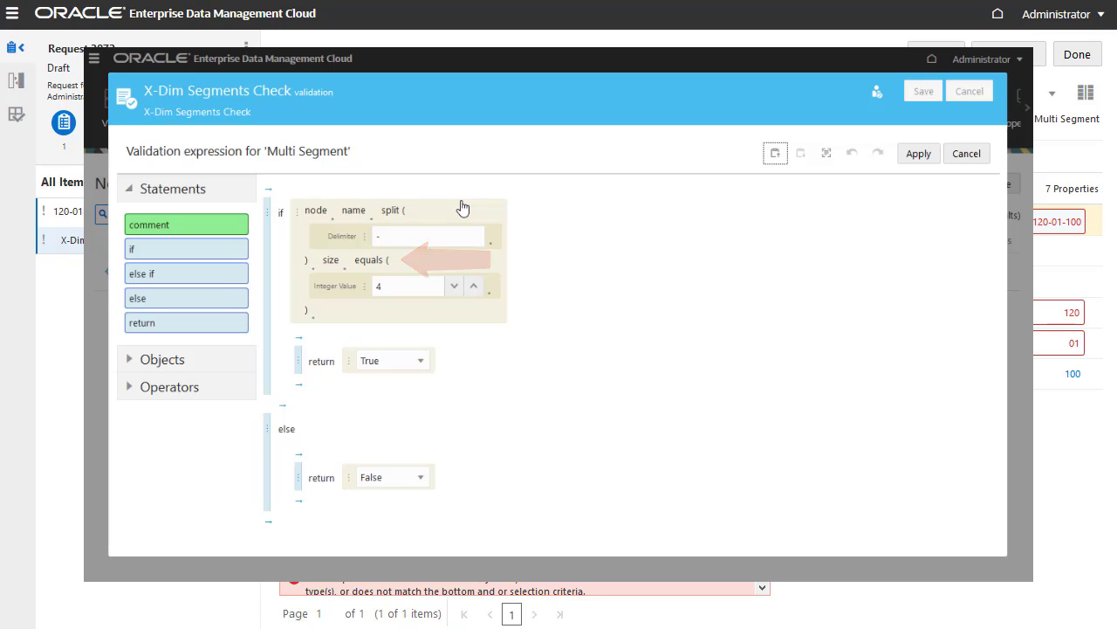
left_click(967, 154)
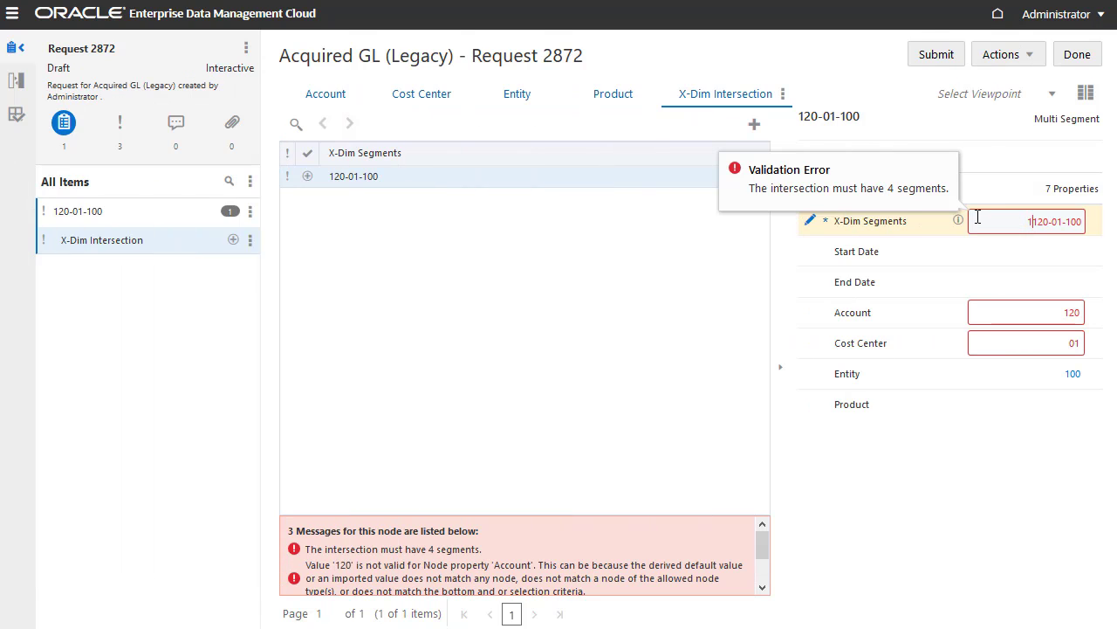
Prefix the first node with 1210 and add further intersections starting with 1310-110-01-
type("1210-")
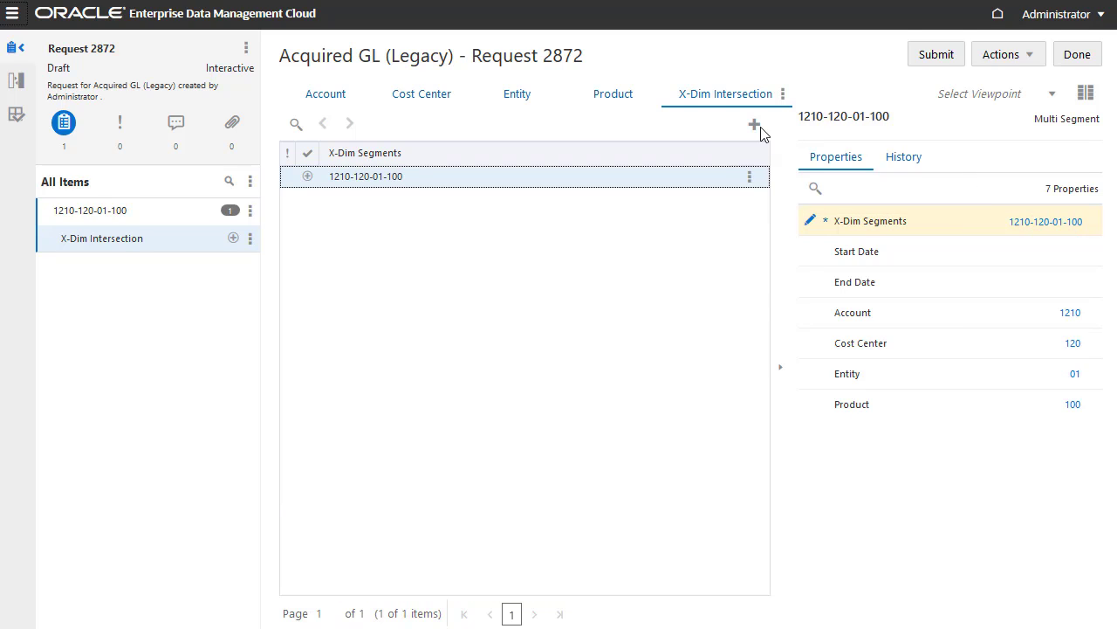
left_click(754, 124)
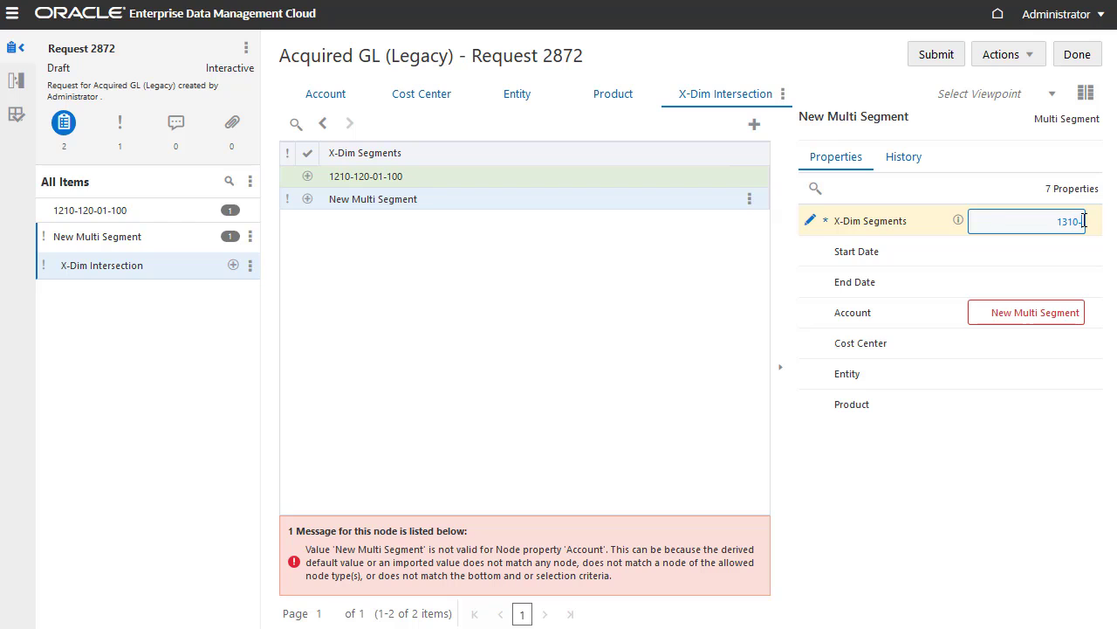
type("1310-110-01-")
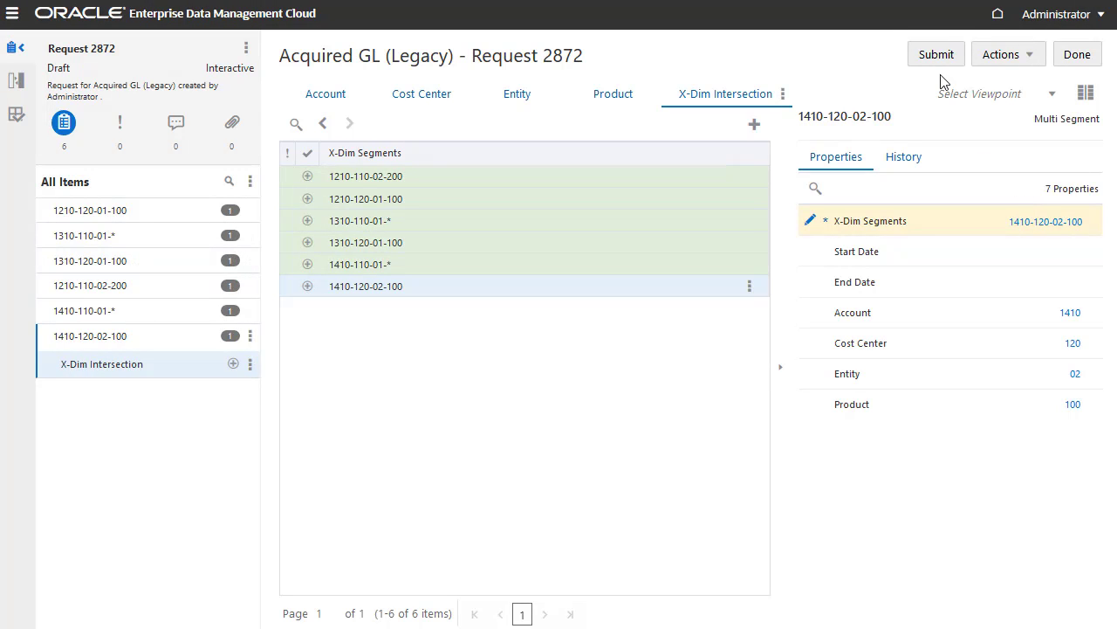
Submit the request and open the Account dimension's X-Dim Intersections Extract
left_click(935, 52)
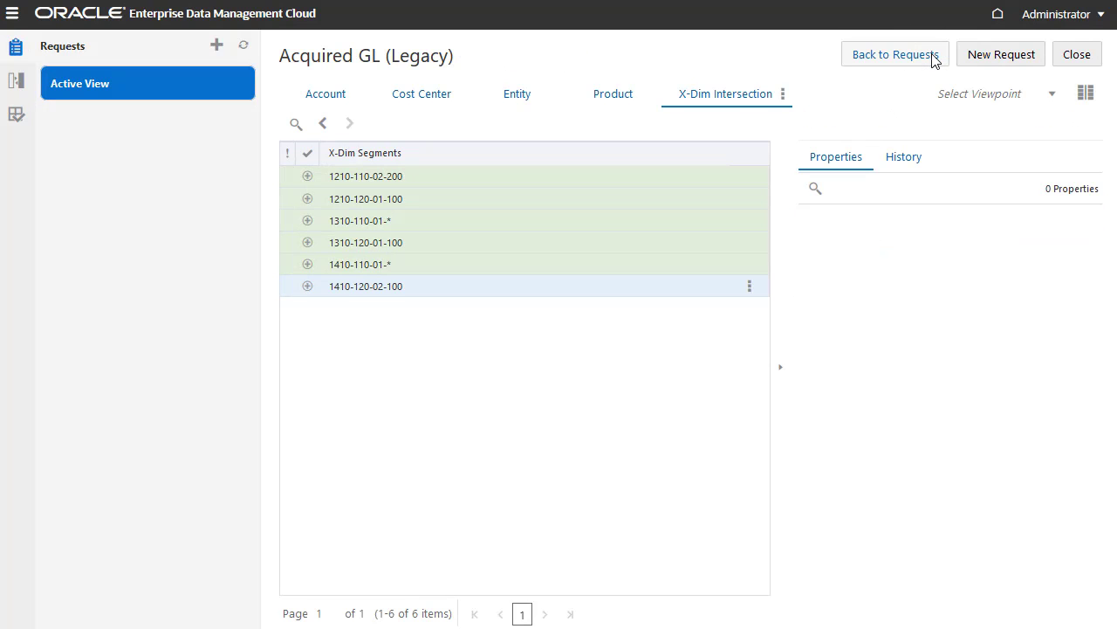
left_click(367, 175)
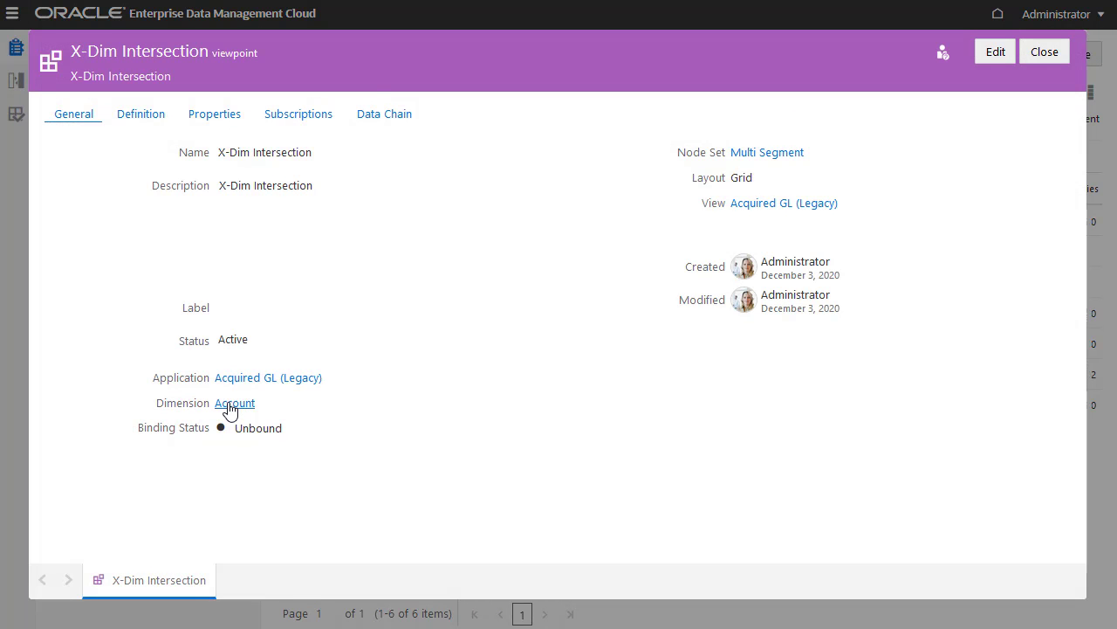
left_click(234, 402)
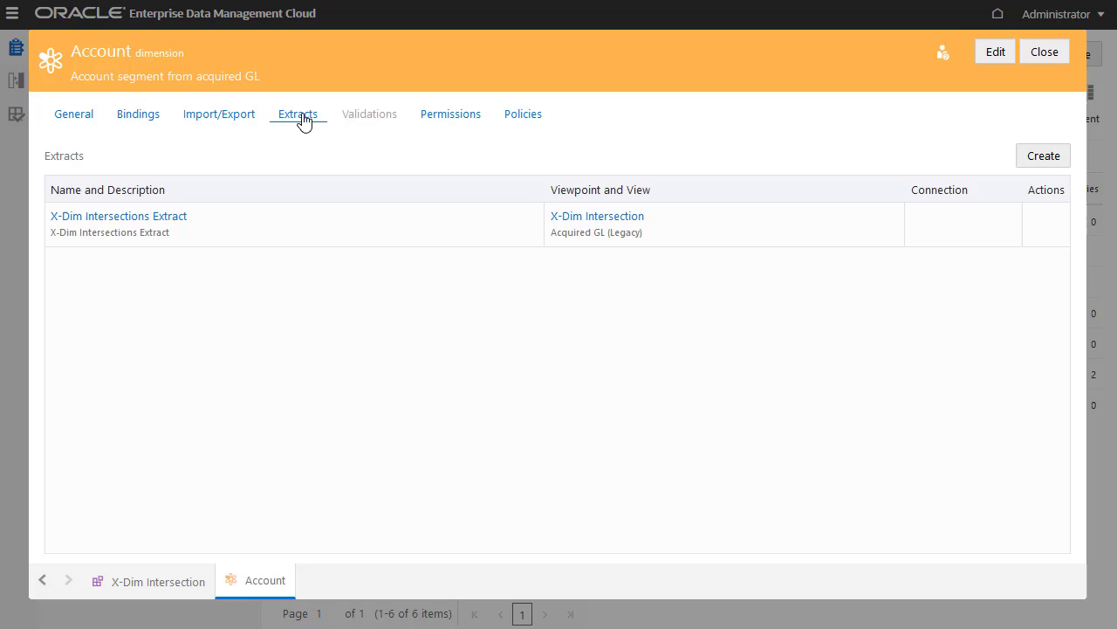
left_click(119, 216)
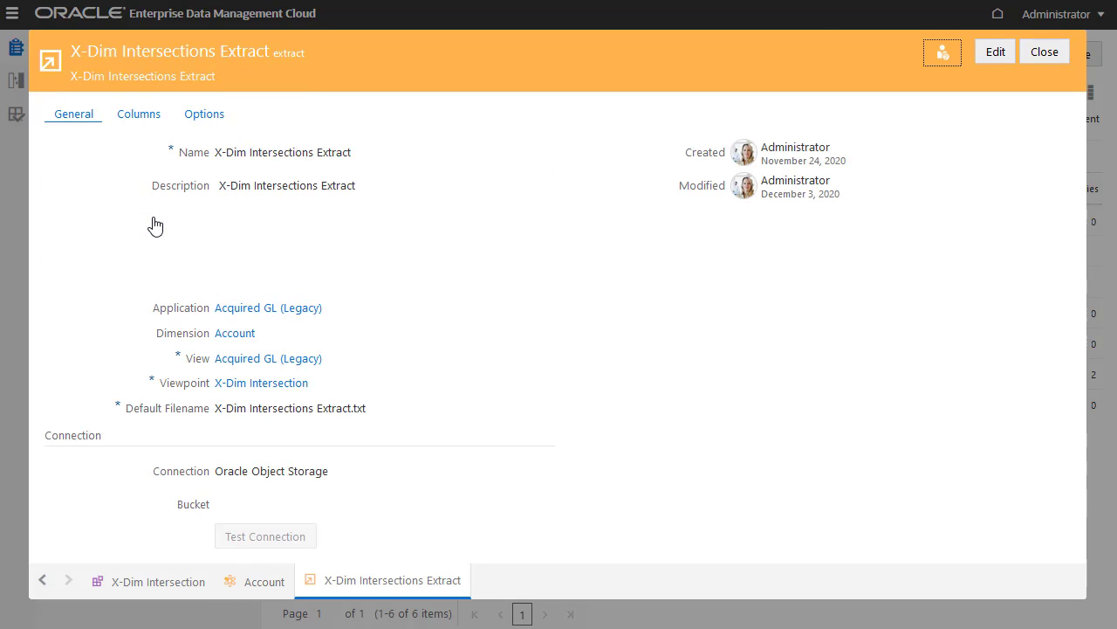
Review the extract's columns and comma-delimited file options, then close back to Views
left_click(137, 113)
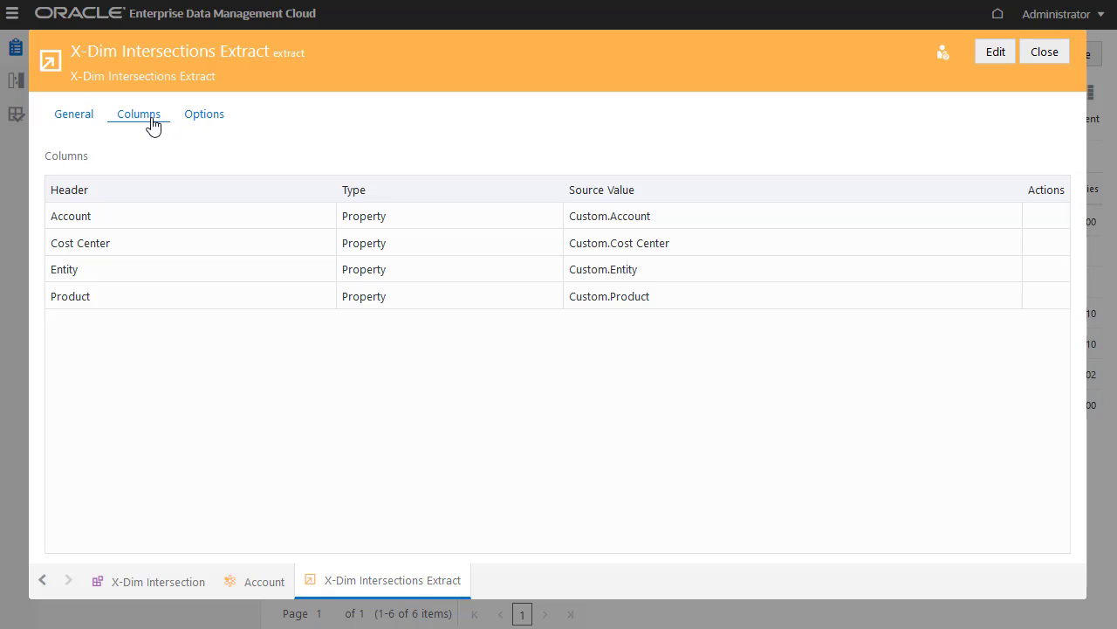
left_click(203, 114)
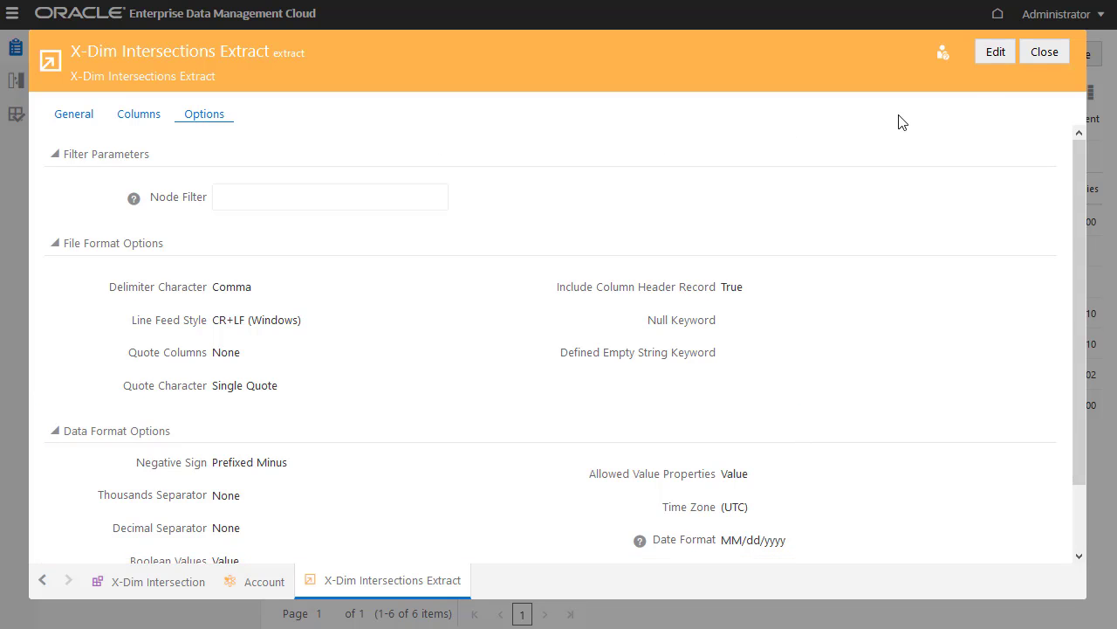
left_click(1044, 51)
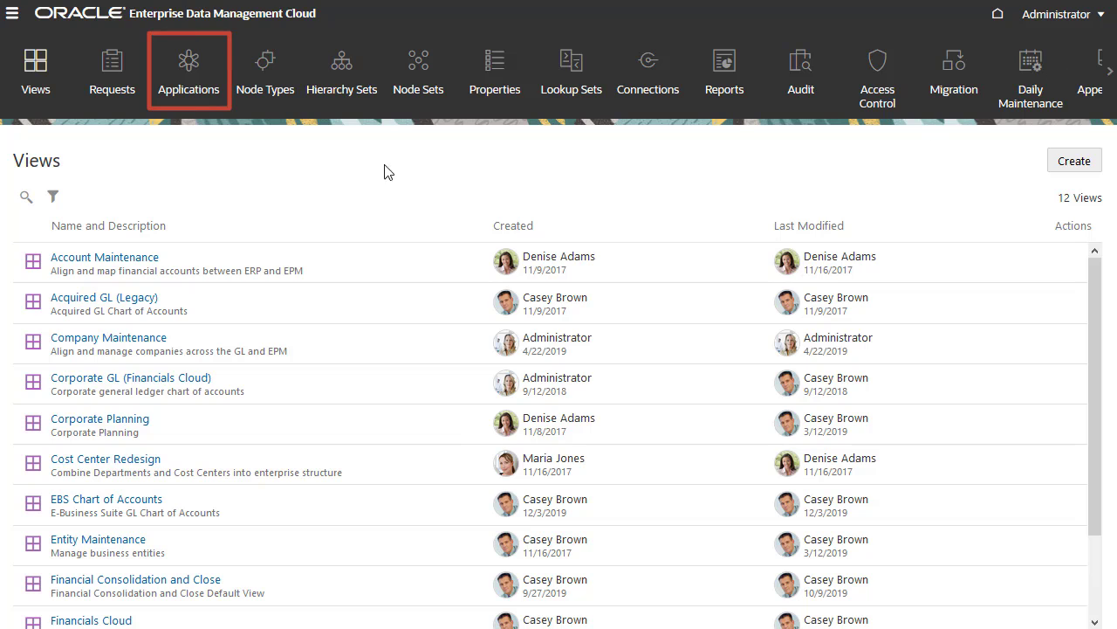
Run the X-Dim Intersections Extract for Acquired GL (Legacy) and view the six-row comma-delimited file in Notepad
left_click(189, 70)
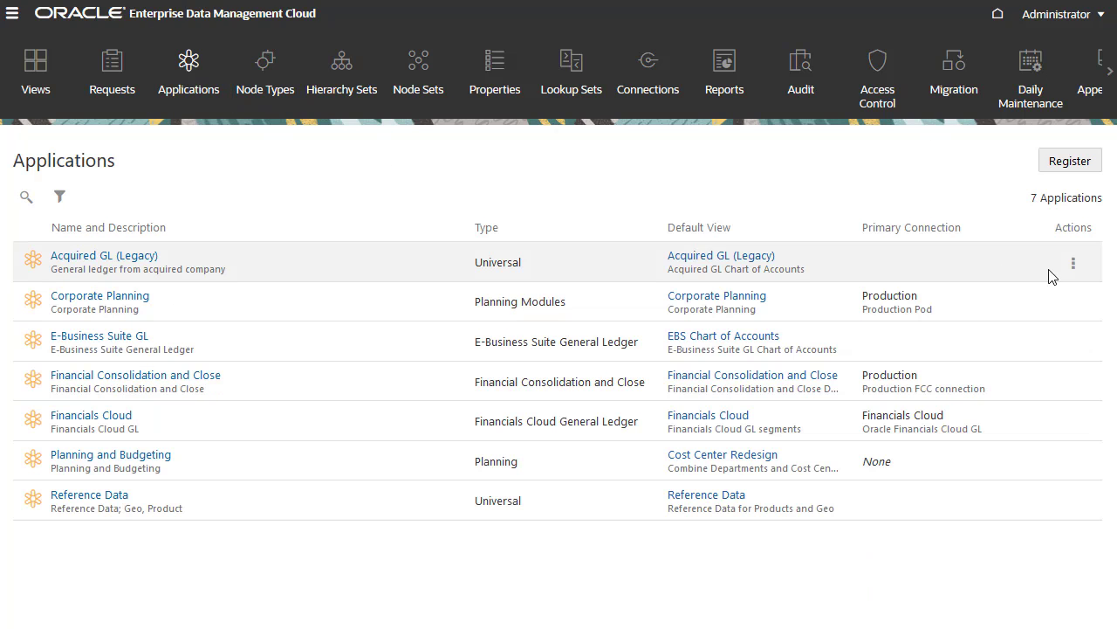
left_click(1072, 262)
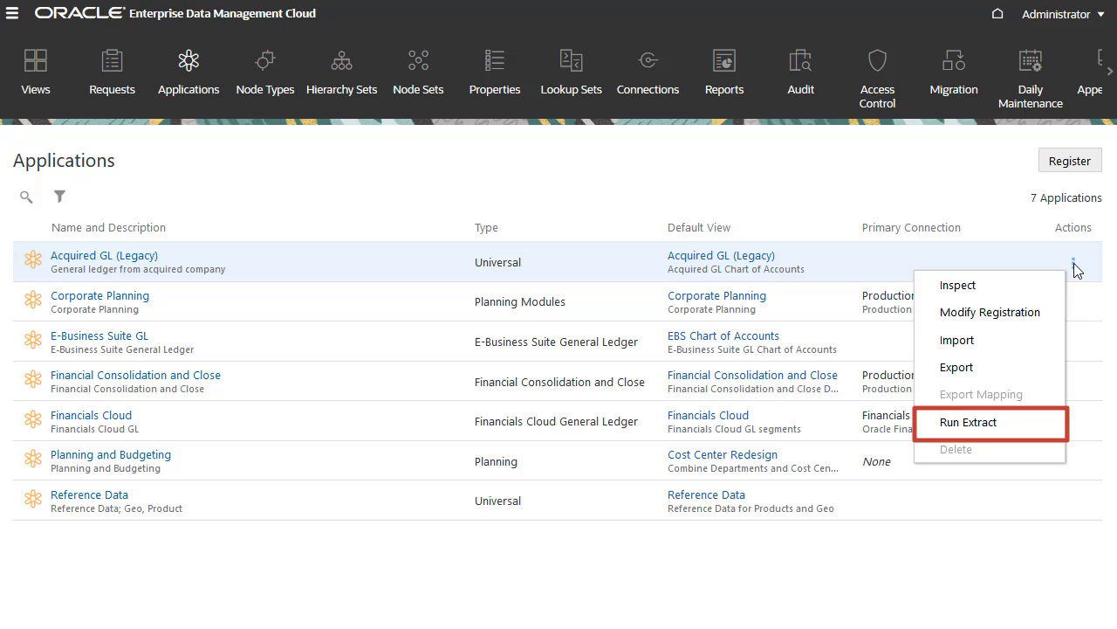
left_click(967, 421)
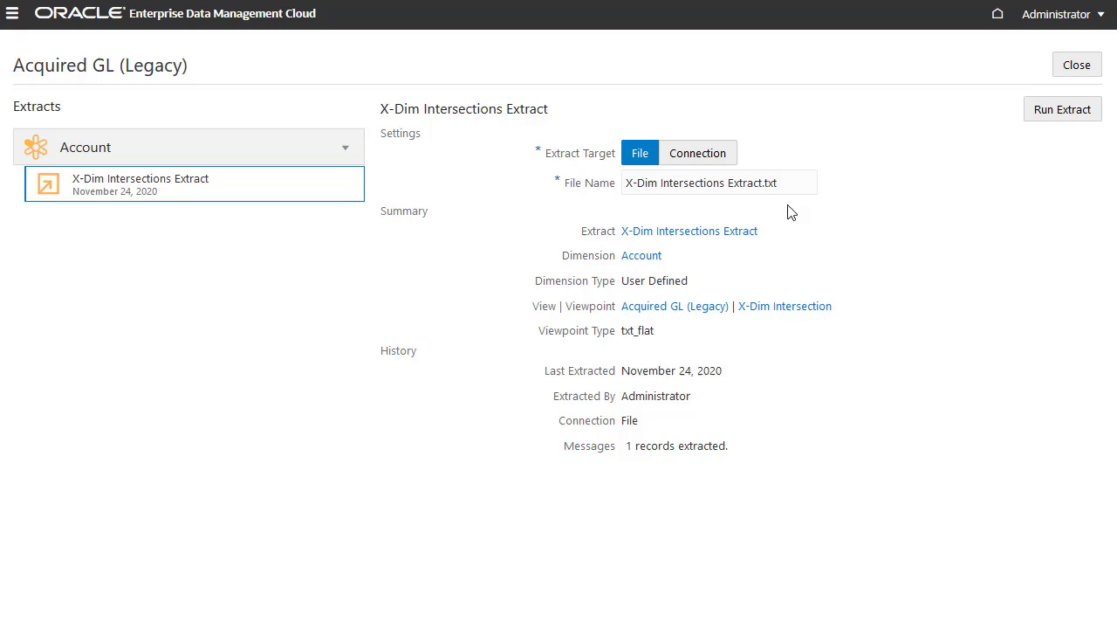
left_click(1061, 108)
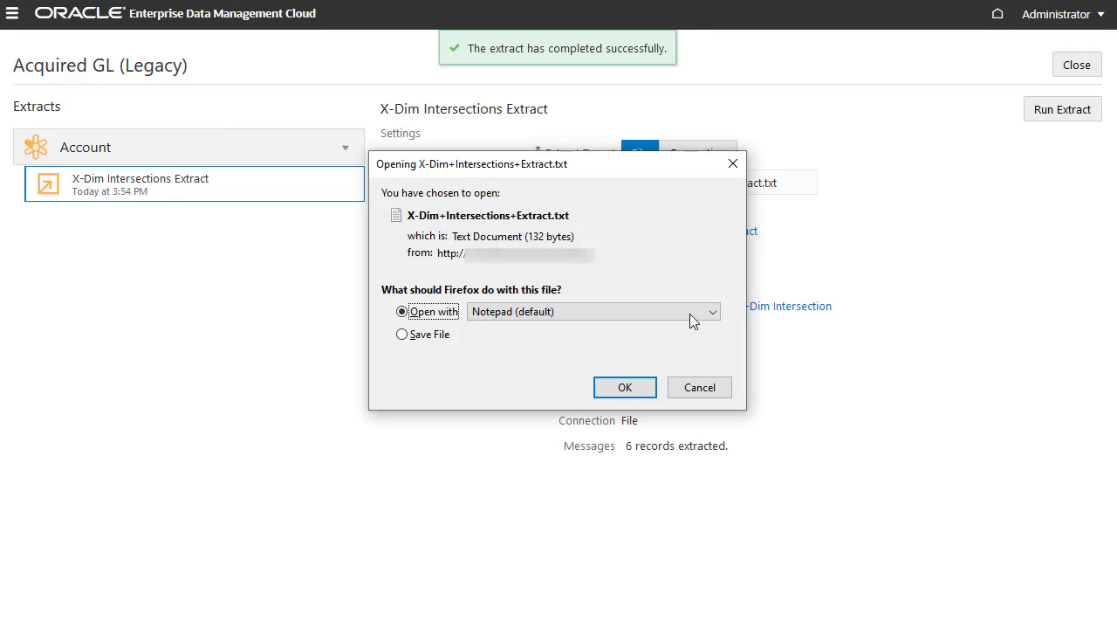
left_click(625, 387)
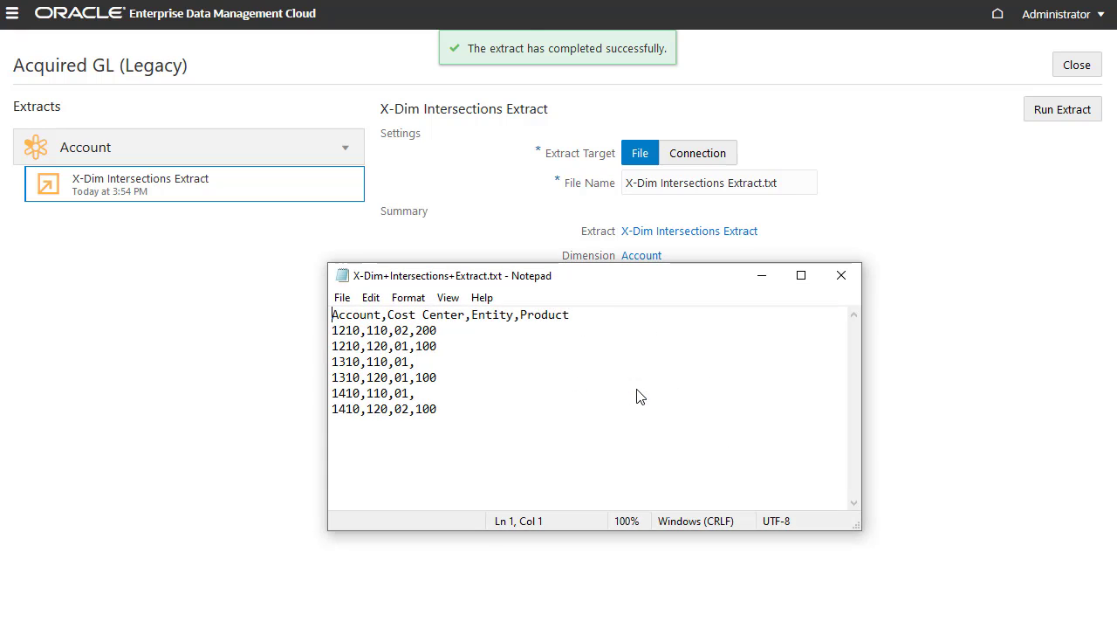